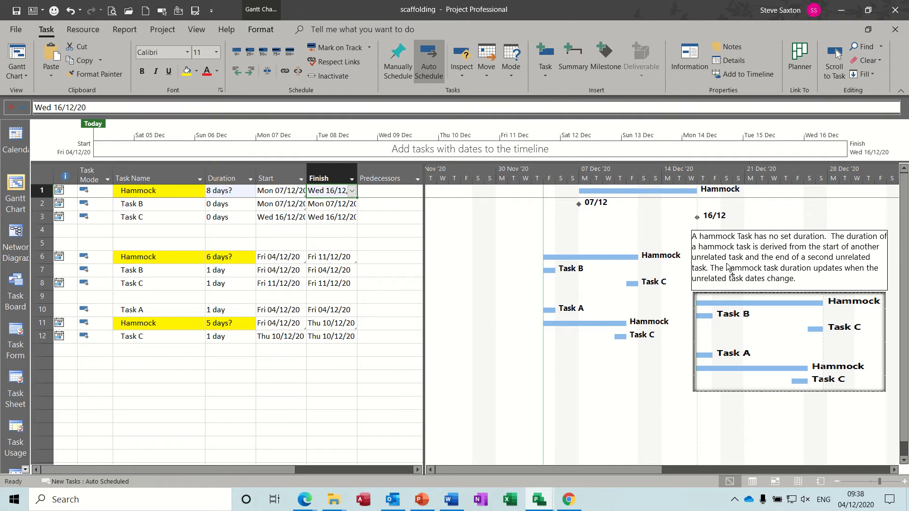
pyautogui.moveTo(789, 249)
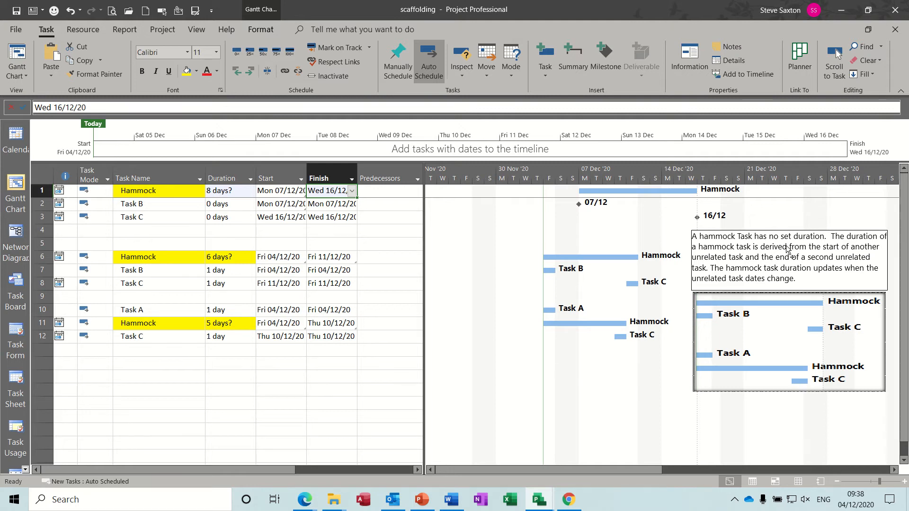
pyautogui.moveTo(747, 250)
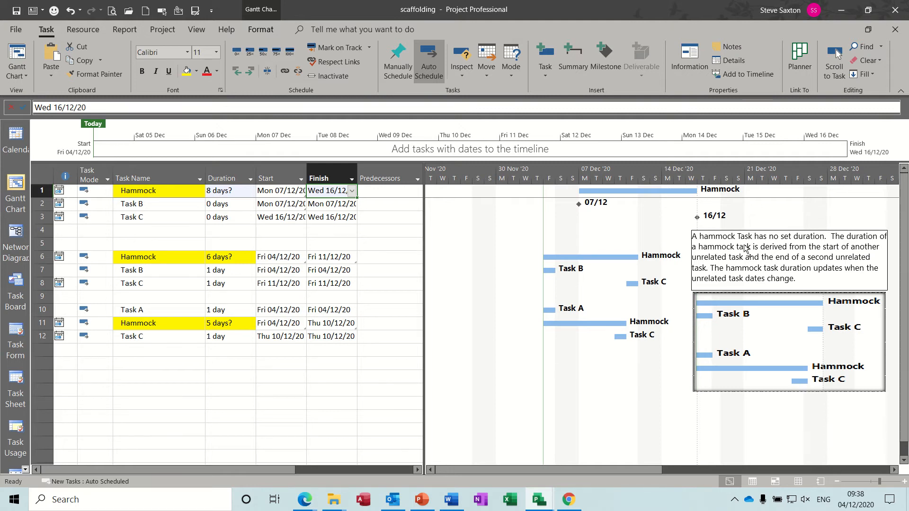
pyautogui.moveTo(802, 245)
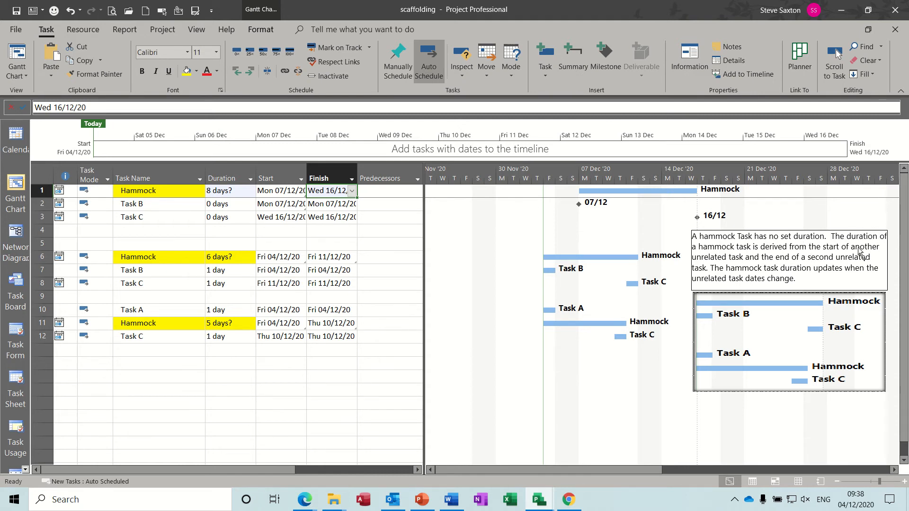
pyautogui.moveTo(736, 263)
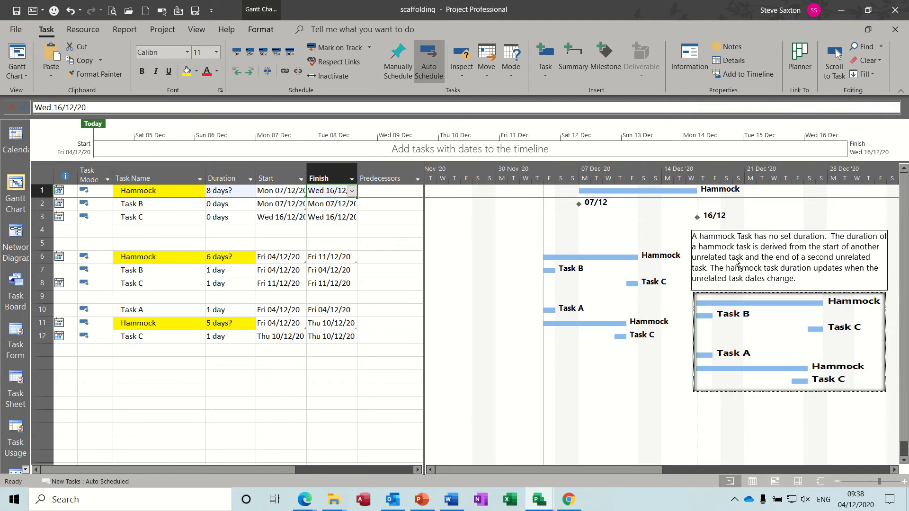
pyautogui.moveTo(755, 259)
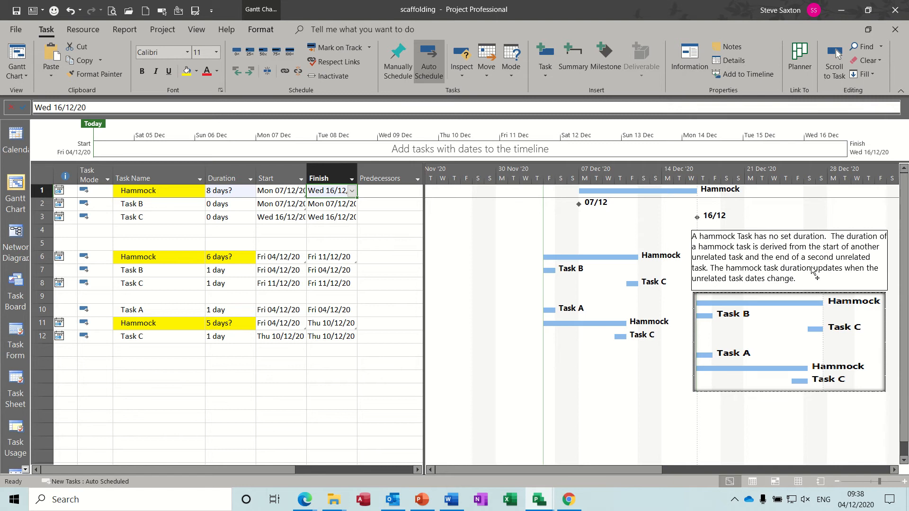
pyautogui.moveTo(625, 273)
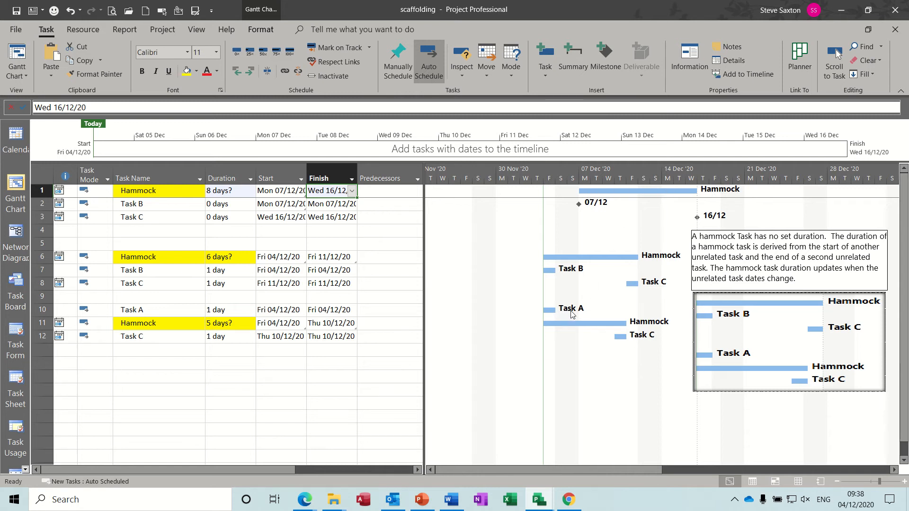
pyautogui.moveTo(549, 311)
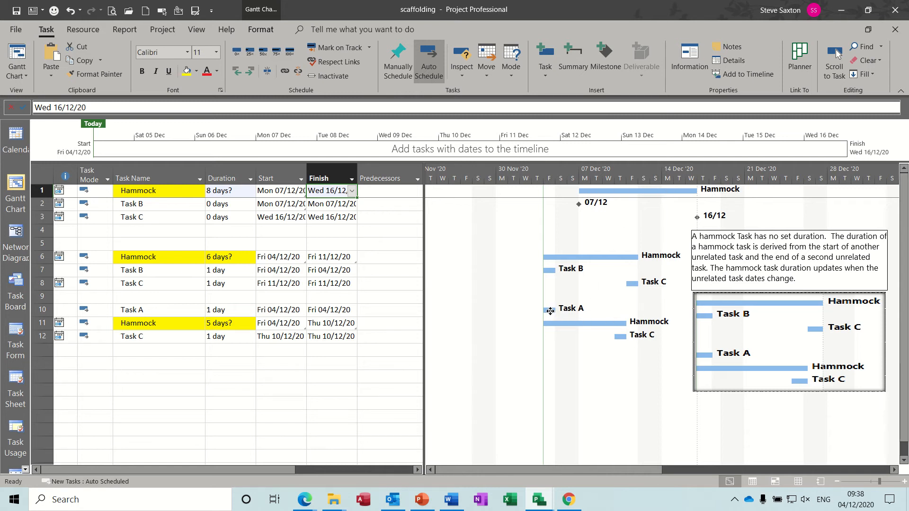
pyautogui.moveTo(614, 340)
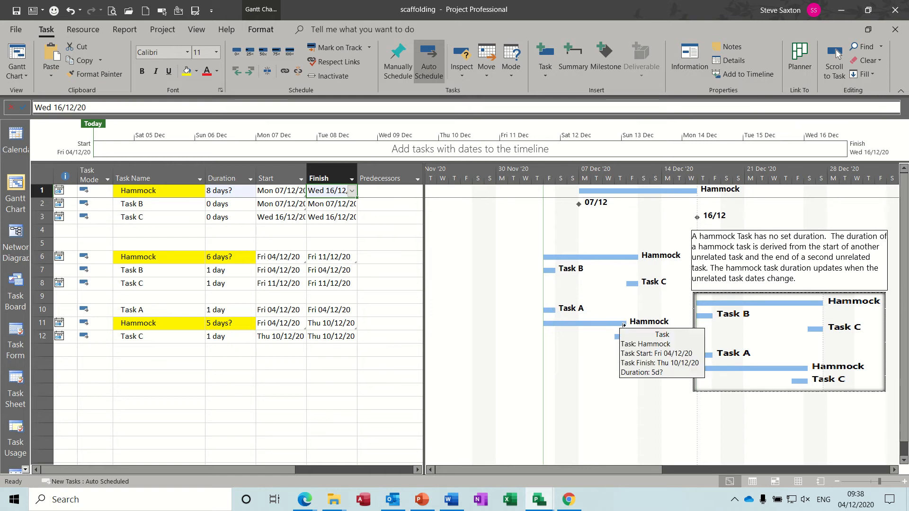
pyautogui.moveTo(554, 310)
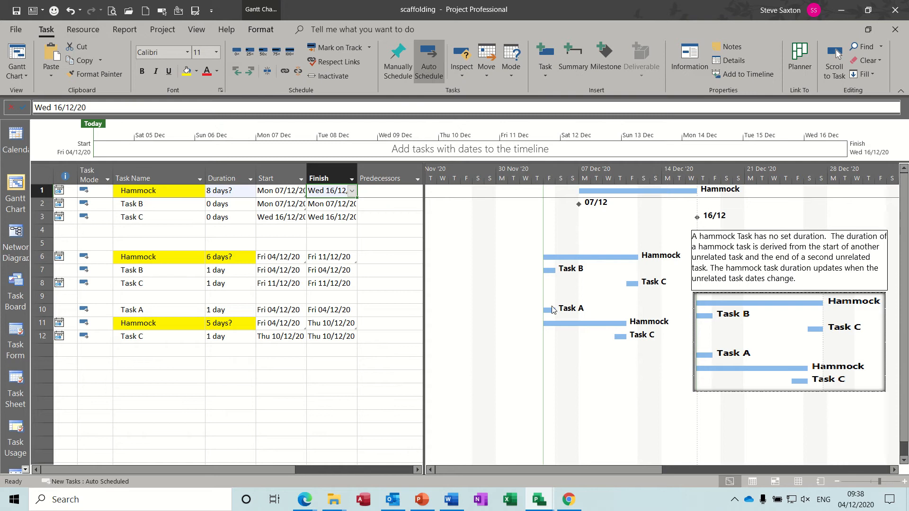
pyautogui.moveTo(554, 309)
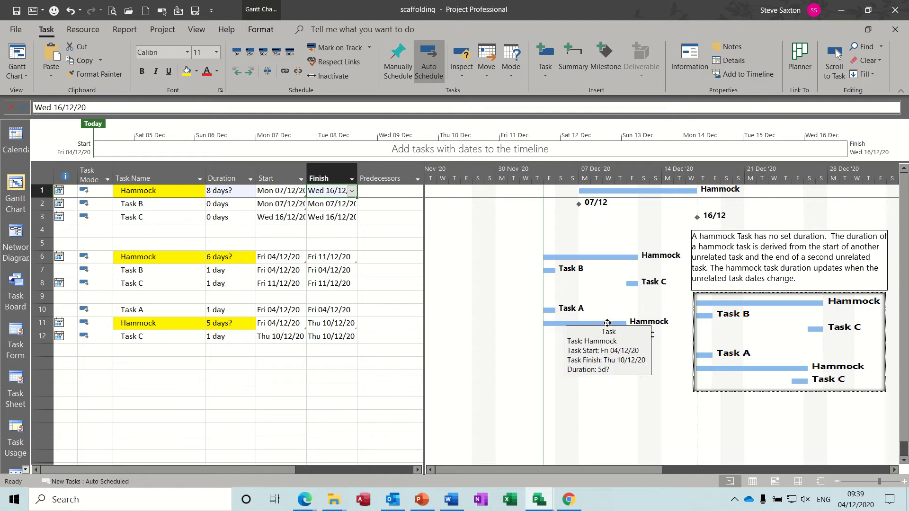
pyautogui.moveTo(611, 323)
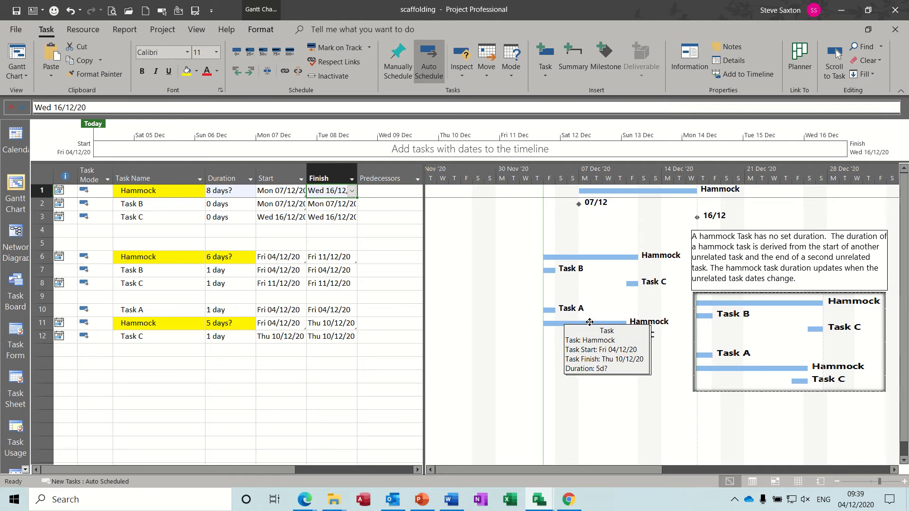
pyautogui.moveTo(554, 331)
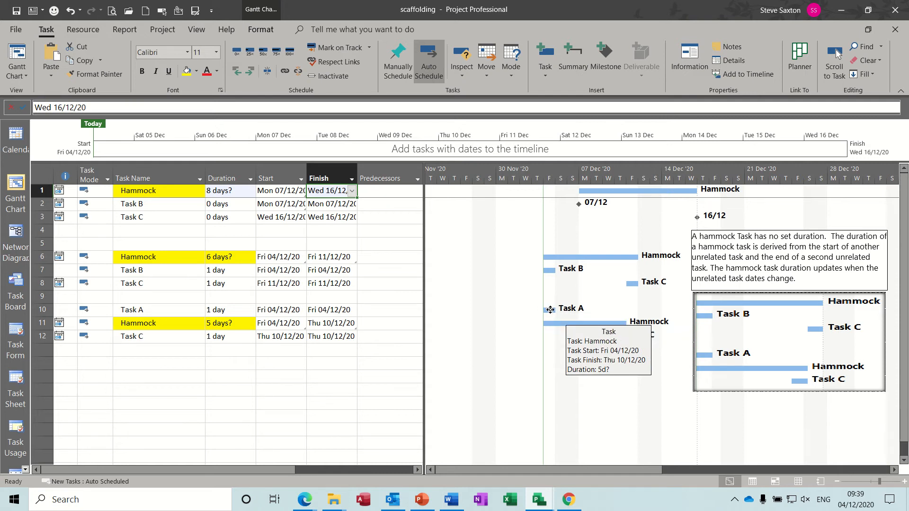
pyautogui.moveTo(658, 347)
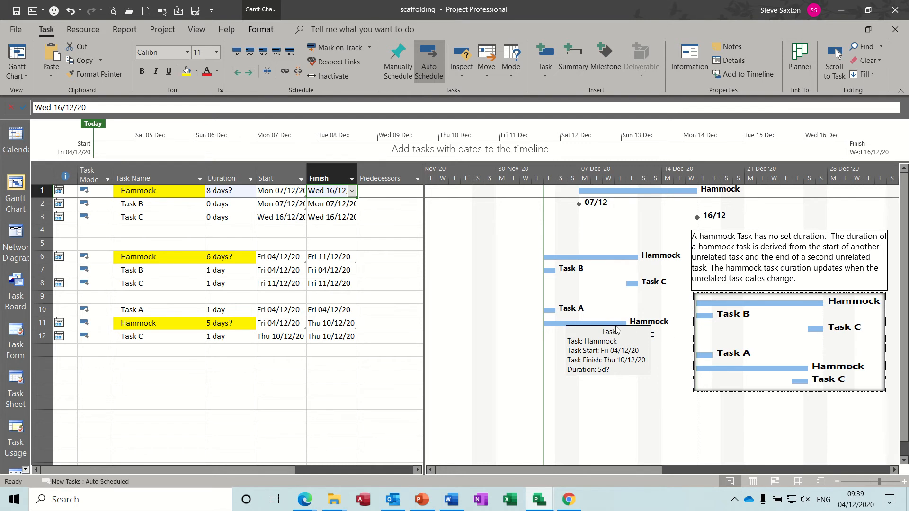
pyautogui.moveTo(531, 324)
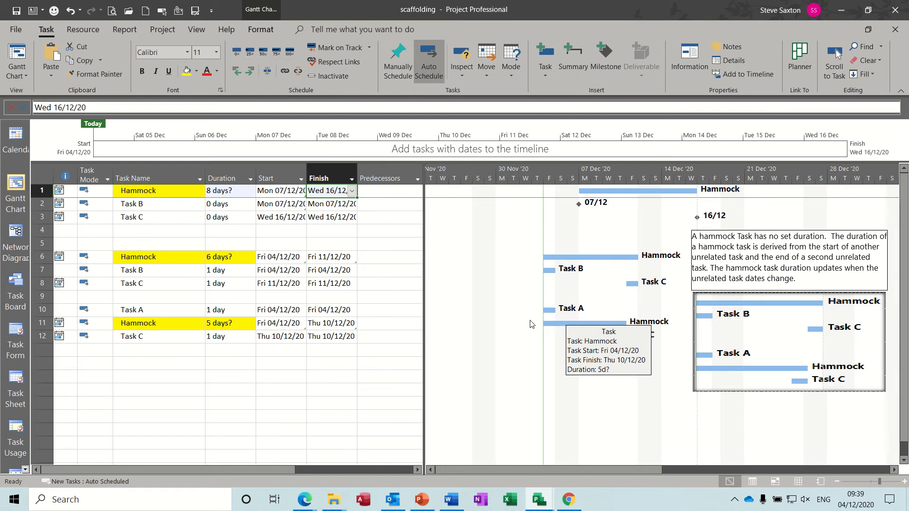
pyautogui.moveTo(466, 347)
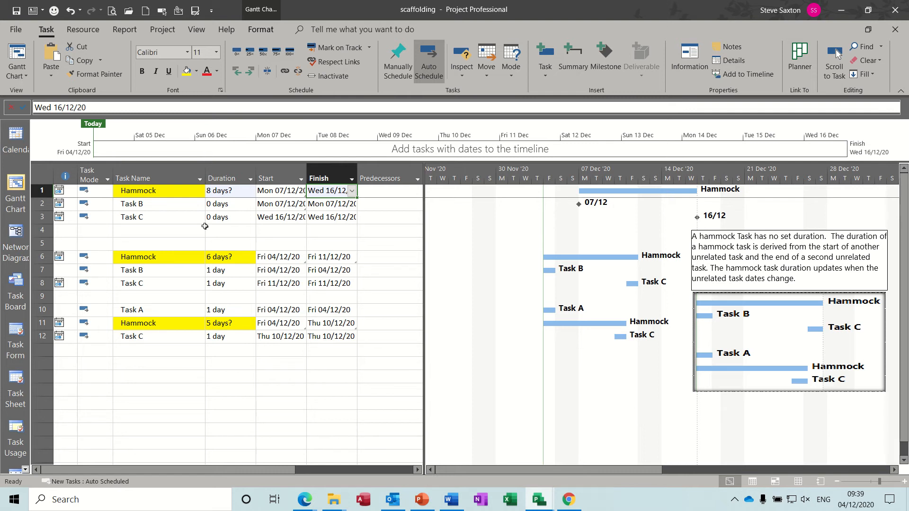
pyautogui.moveTo(141, 359)
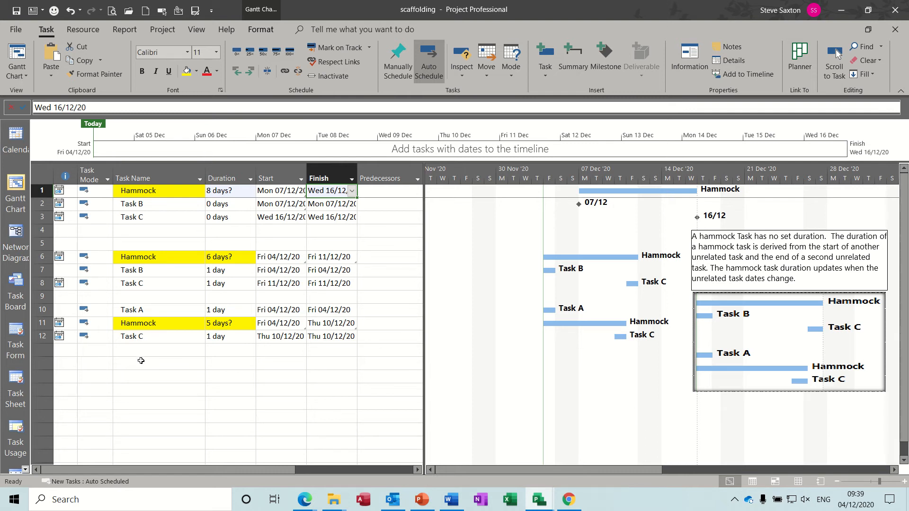
# Step: Enter Task A, Task B and Task C in rows 14–16, then rename row 14 to Hammock
pyautogui.click(158, 363)
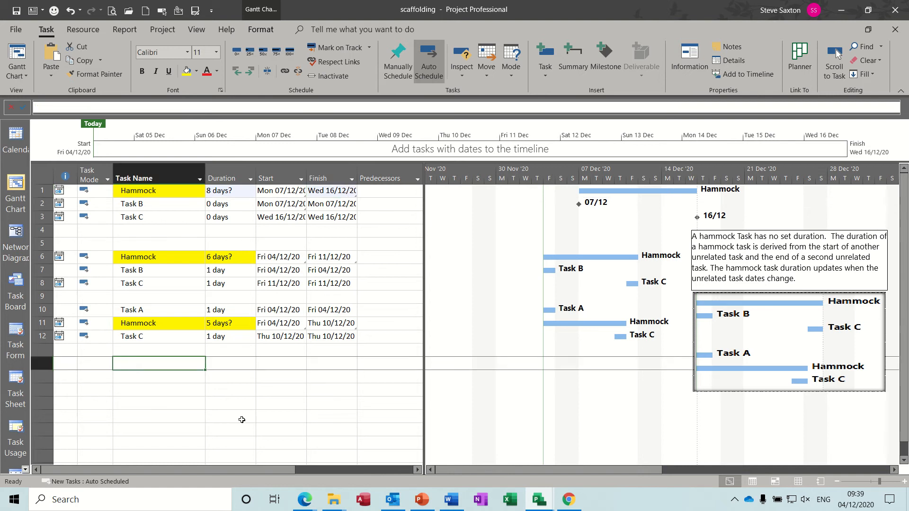
pyautogui.write('Task C')
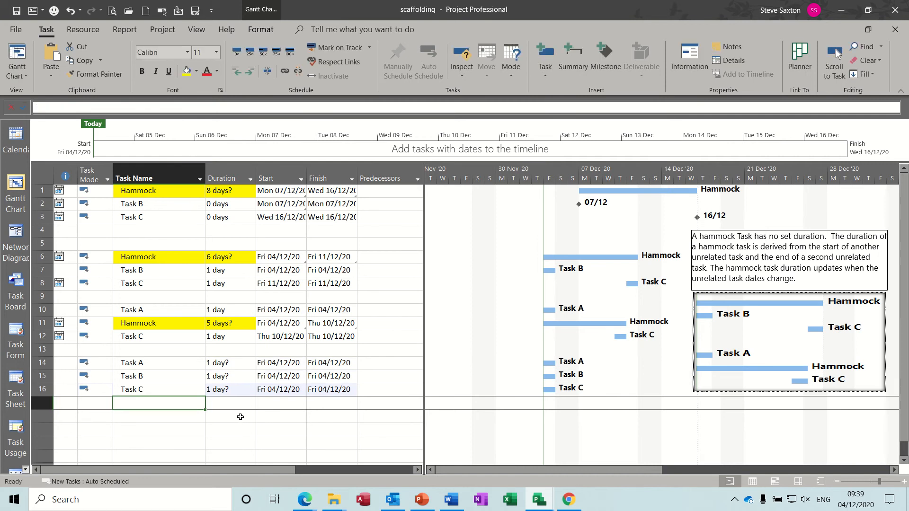
pyautogui.moveTo(180, 370)
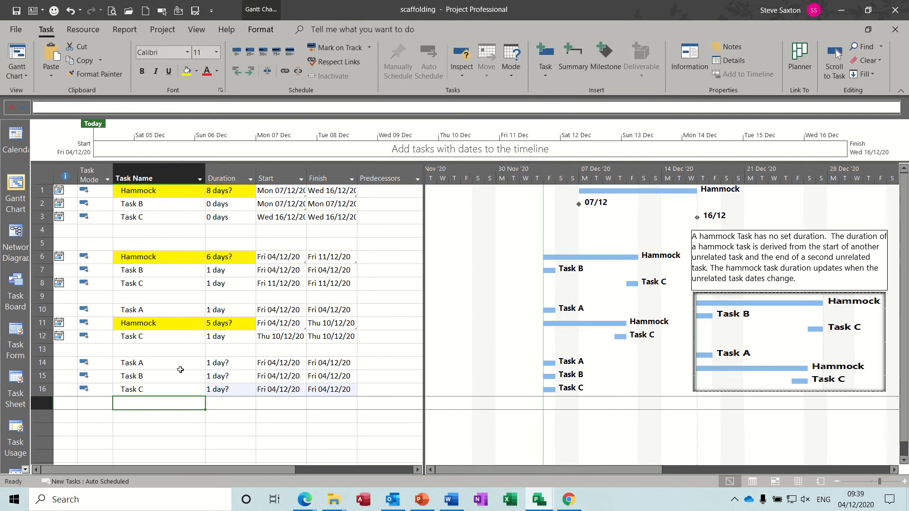
pyautogui.click(158, 362)
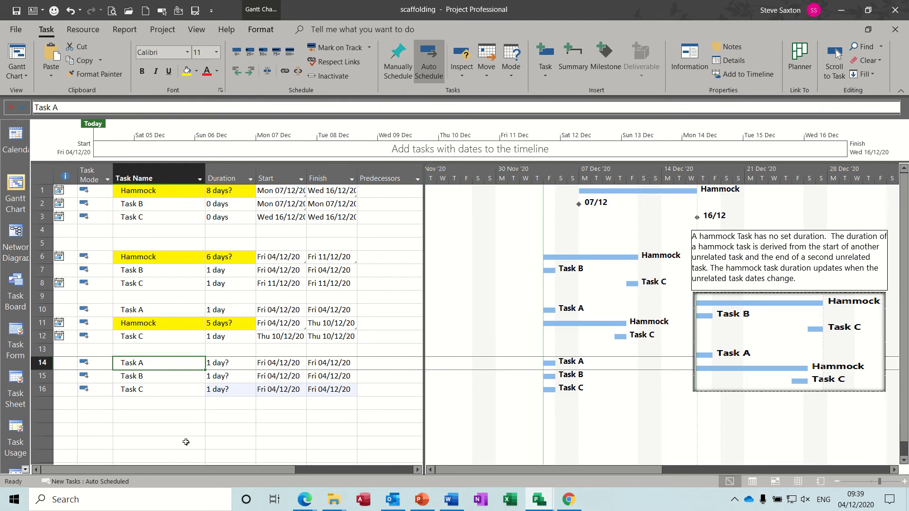
pyautogui.write('Hammock')
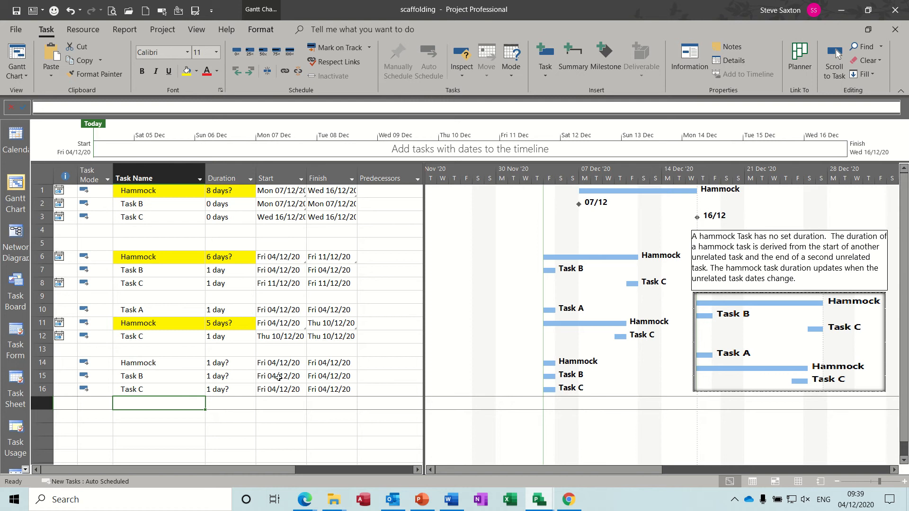
pyautogui.click(277, 376)
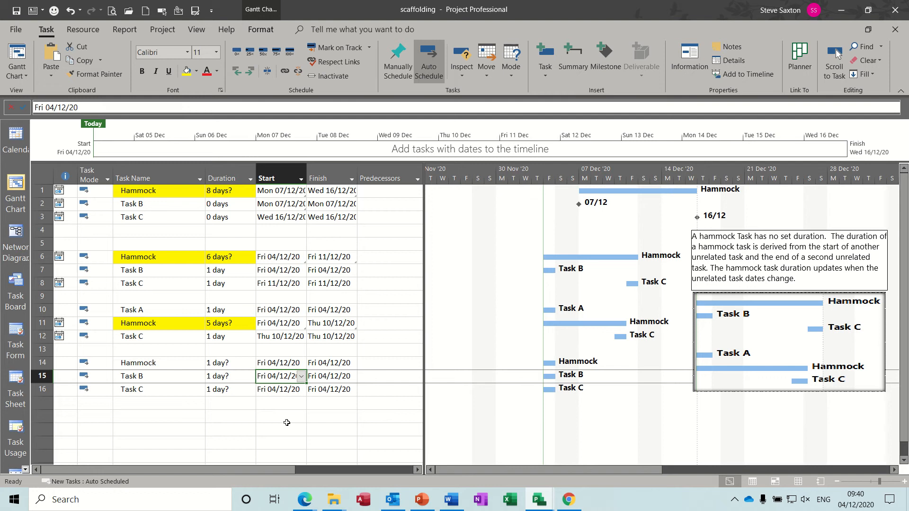
# Step: Paste Task B's start date into the Hammock's Start cell as a live Paste Link
pyautogui.click(280, 362)
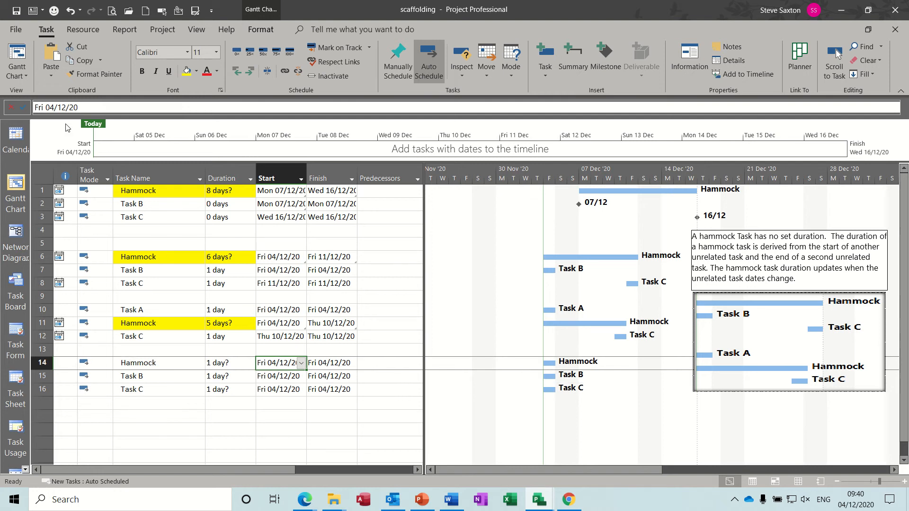
pyautogui.click(50, 75)
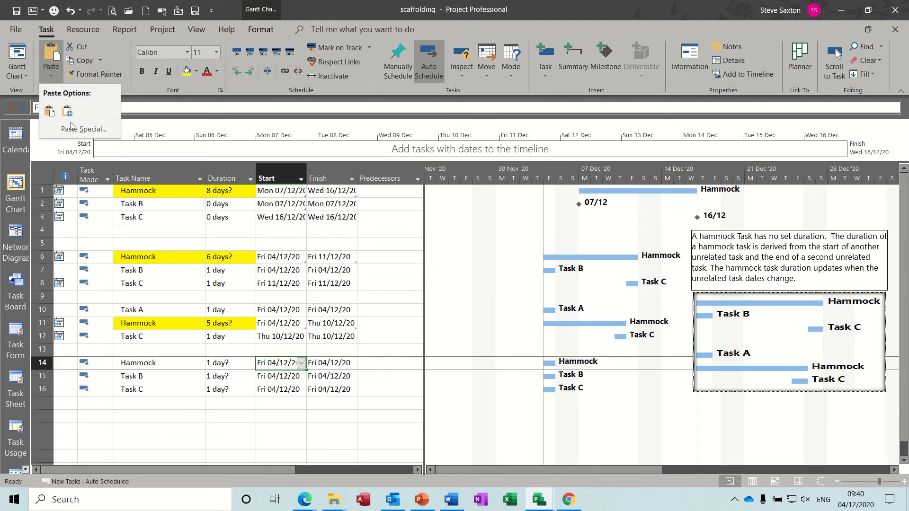
pyautogui.click(83, 130)
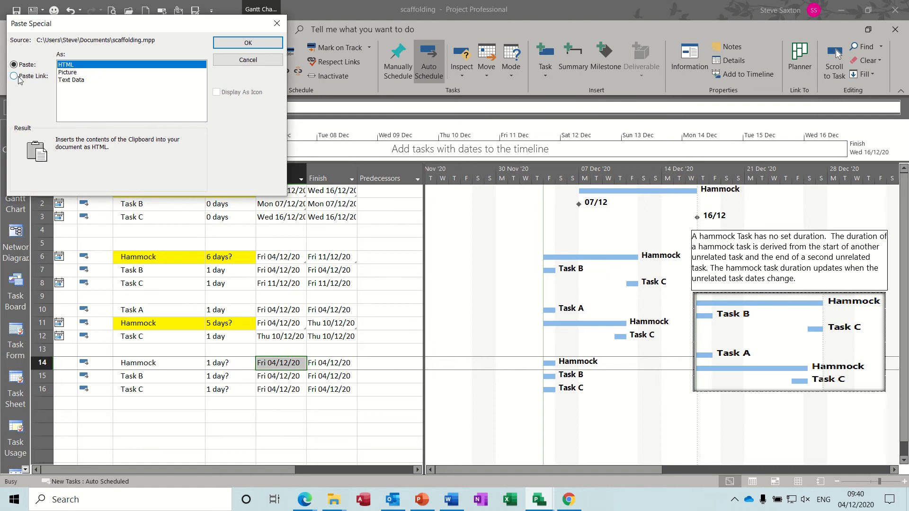
pyautogui.click(247, 42)
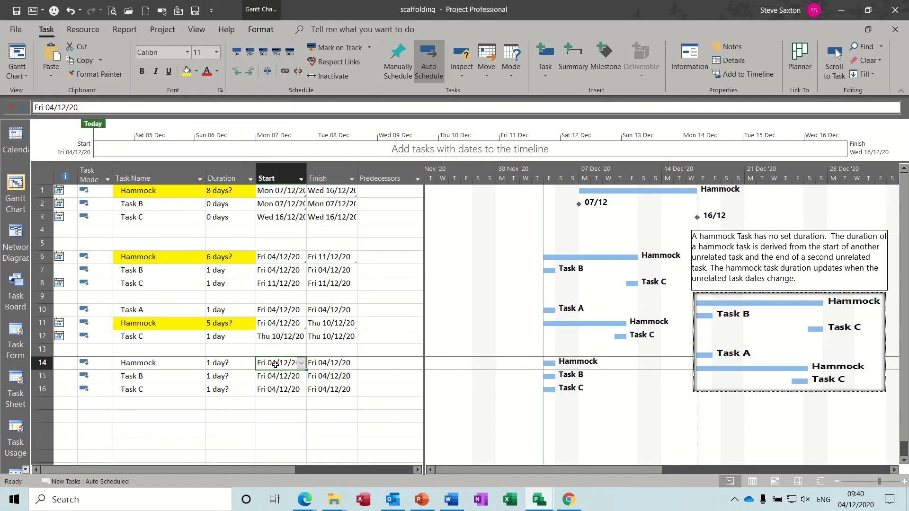
pyautogui.click(280, 376)
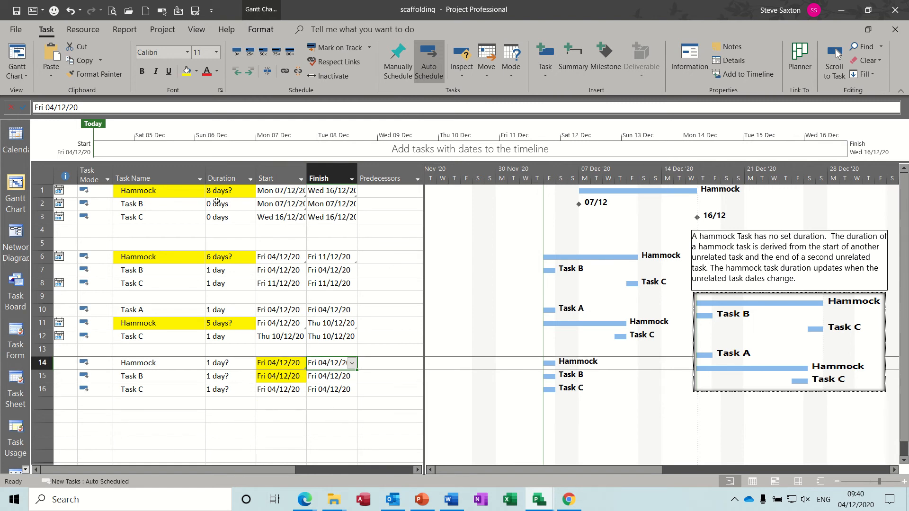
# Step: Paste Task C's finish date into the Hammock's Finish cell as a link and shade both blue
pyautogui.click(50, 58)
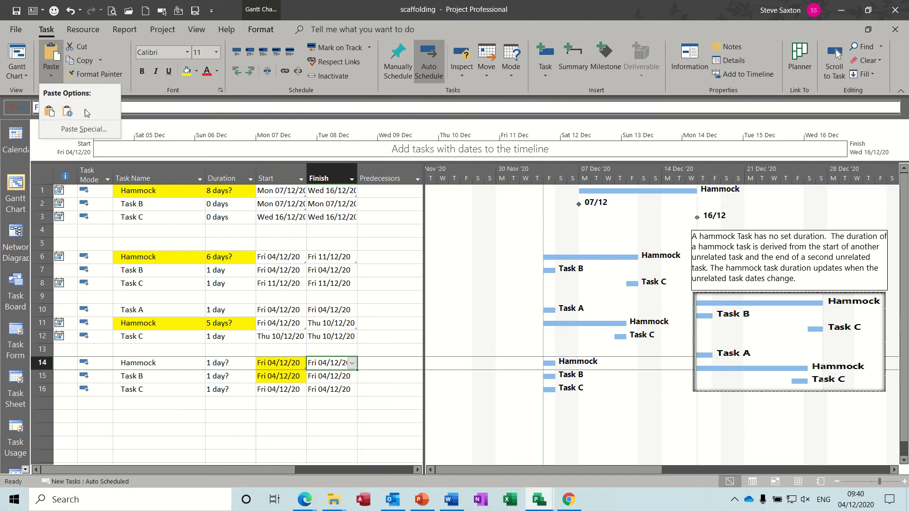
pyautogui.click(84, 129)
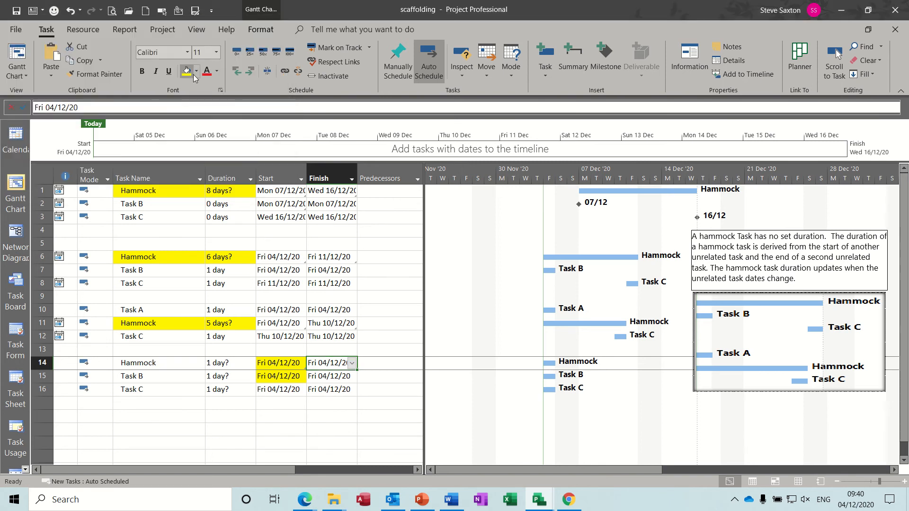
pyautogui.click(196, 71)
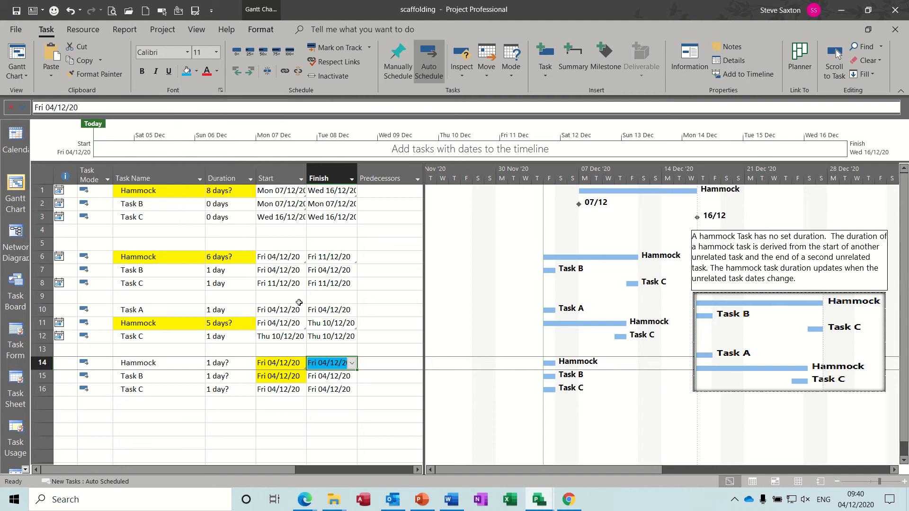
pyautogui.click(330, 389)
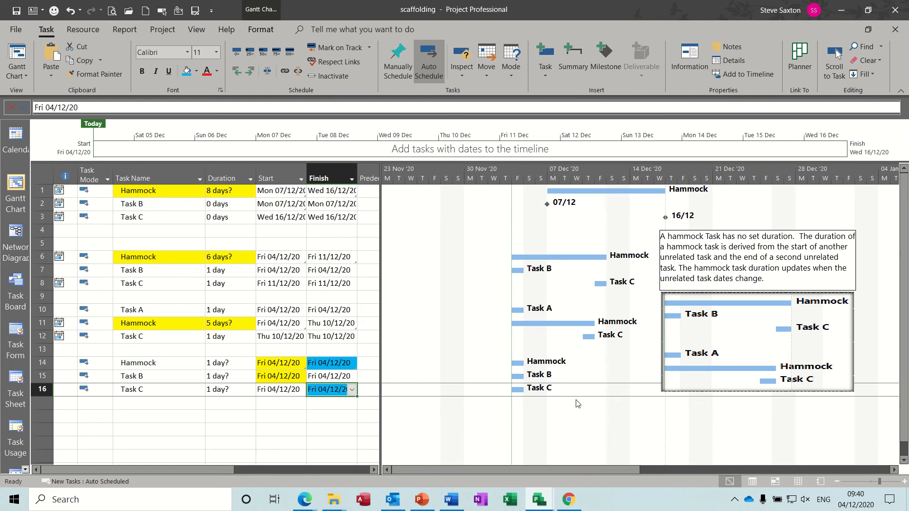
pyautogui.moveTo(570, 364)
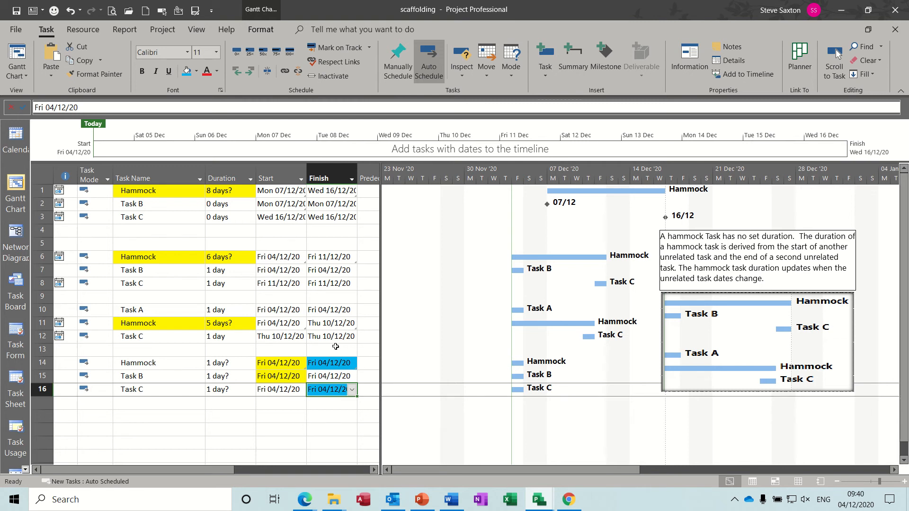
pyautogui.moveTo(509, 392)
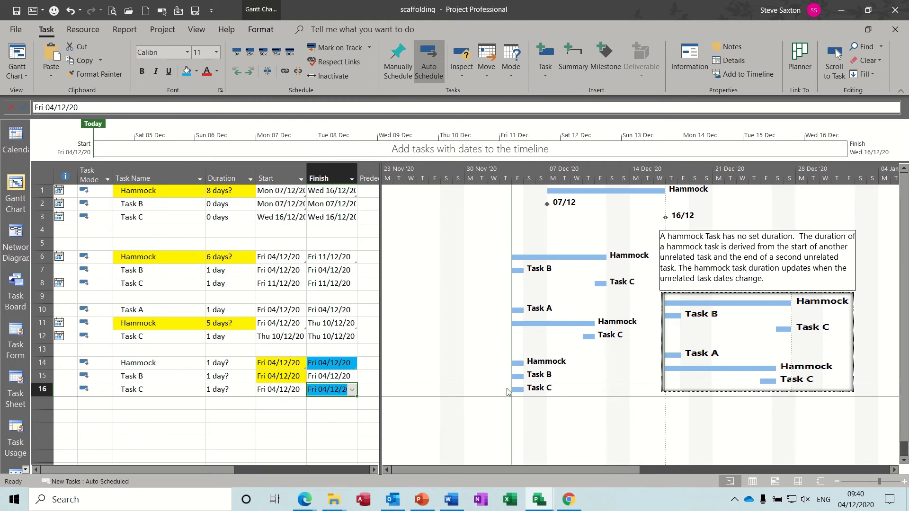
pyautogui.moveTo(386, 417)
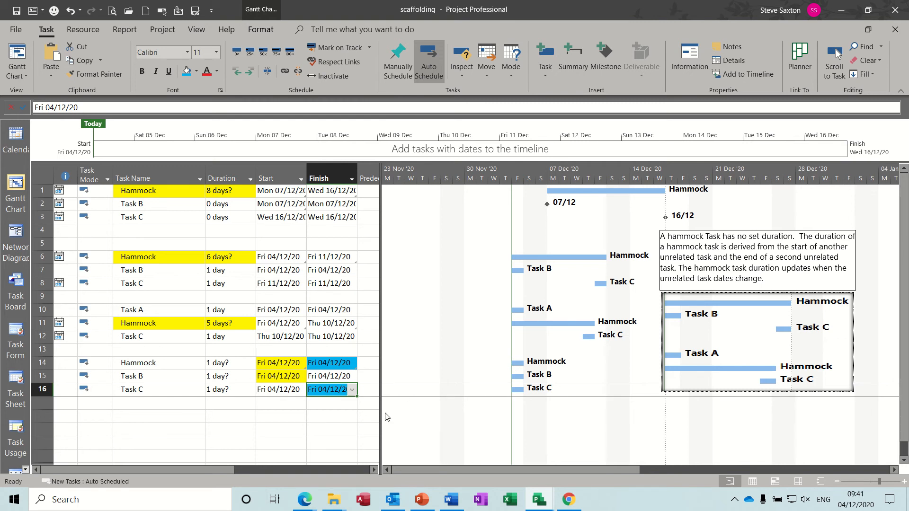
pyautogui.moveTo(564, 331)
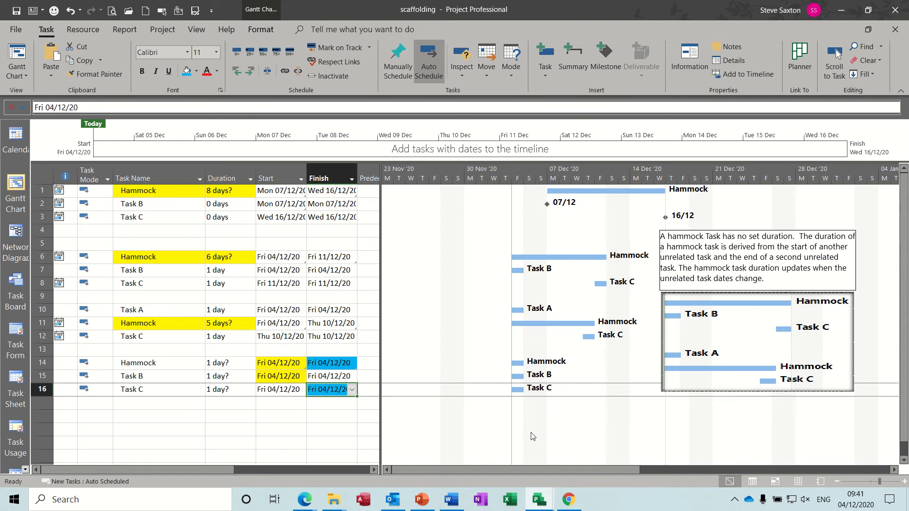
pyautogui.moveTo(504, 384)
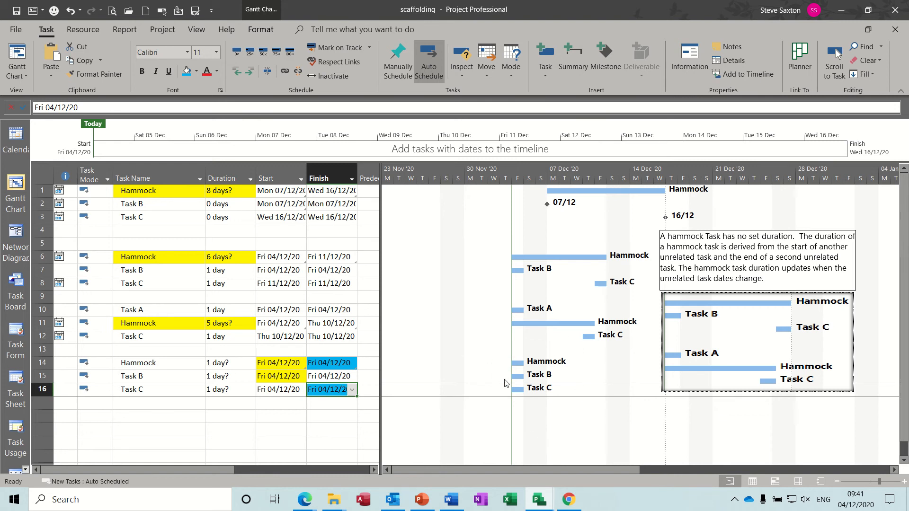
pyautogui.moveTo(583, 391)
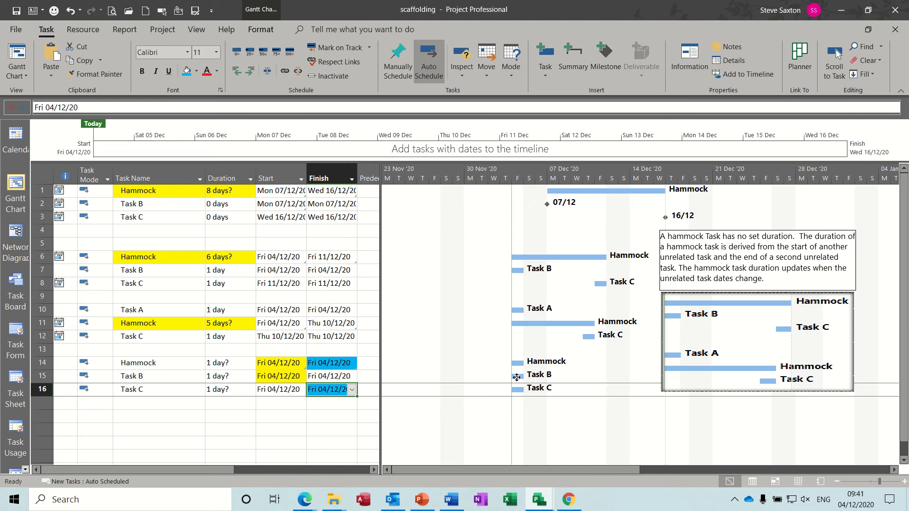
pyautogui.moveTo(514, 375)
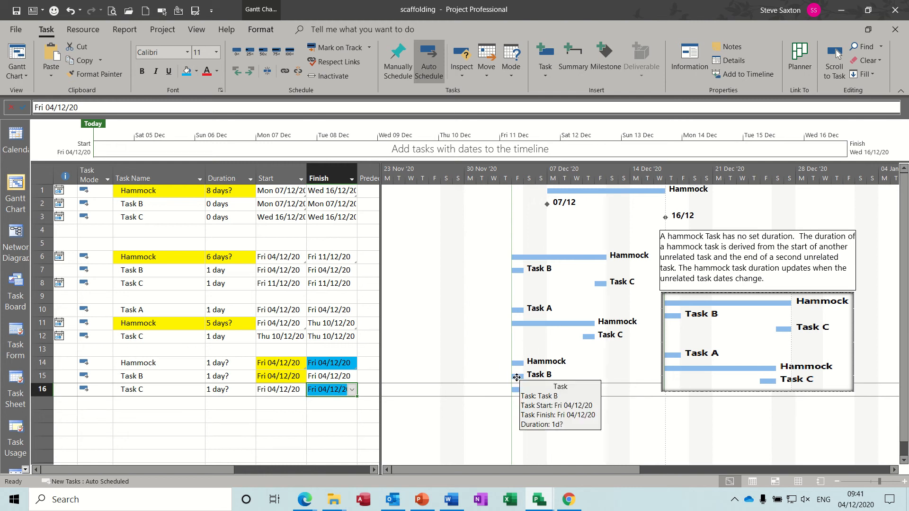
pyautogui.moveTo(474, 419)
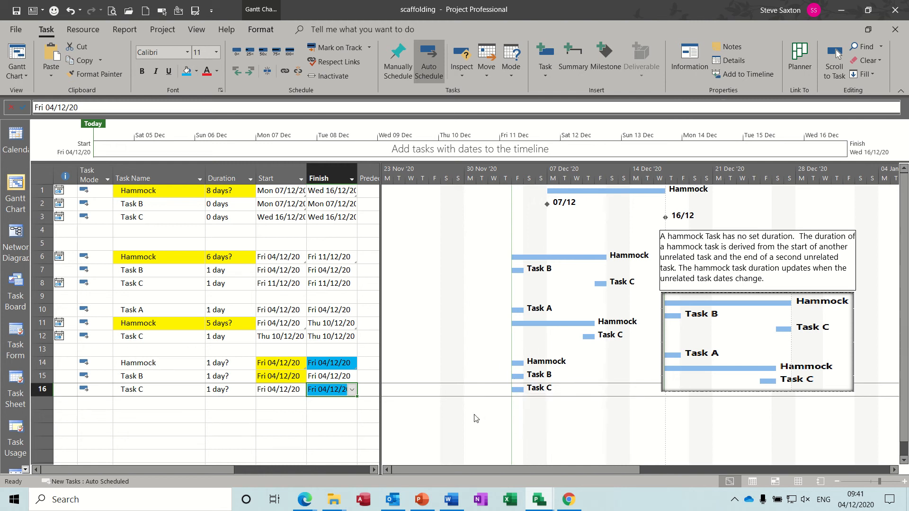
pyautogui.moveTo(517, 389)
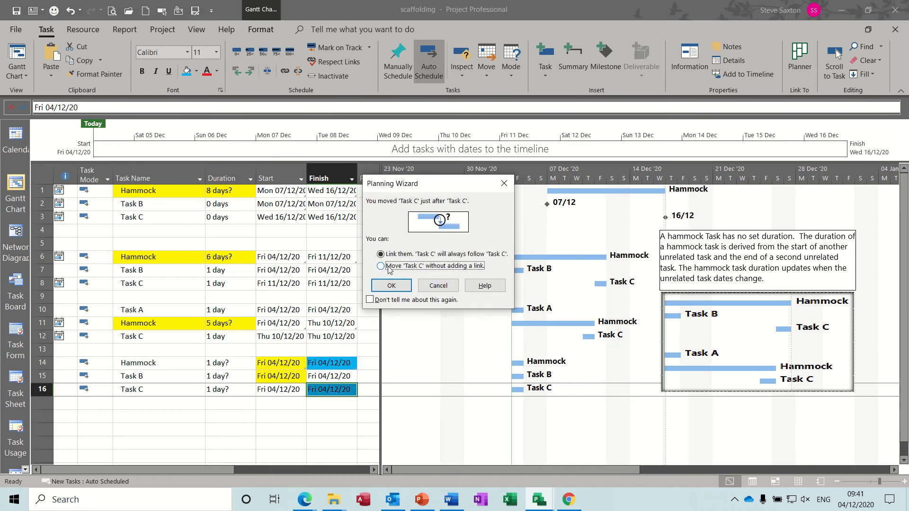
# Step: Accept the Planning Wizard's 'Move without adding a link' to place Task C on Fri 11/12/20
pyautogui.click(381, 266)
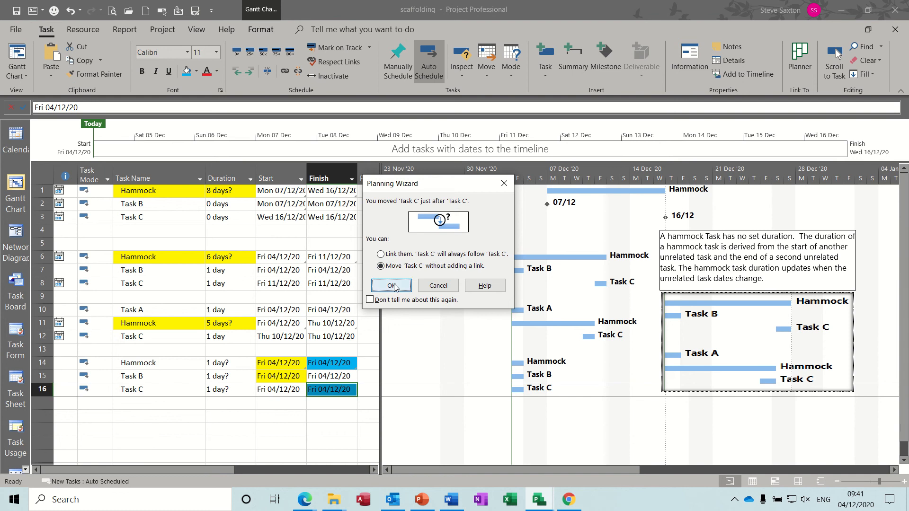
pyautogui.click(391, 285)
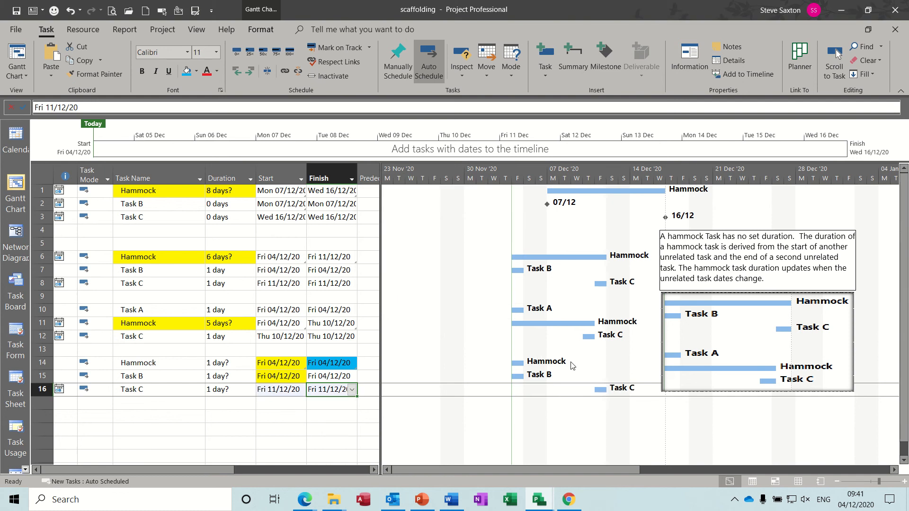
pyautogui.moveTo(612, 367)
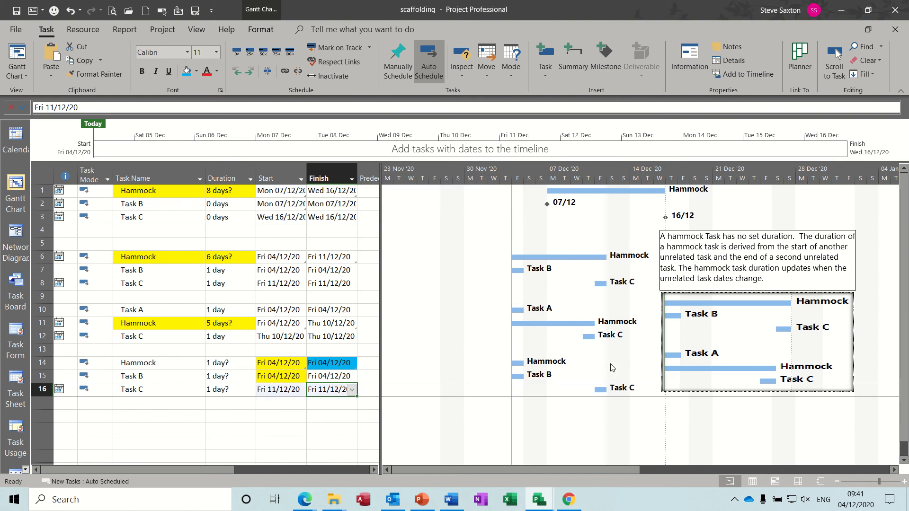
pyautogui.moveTo(551, 369)
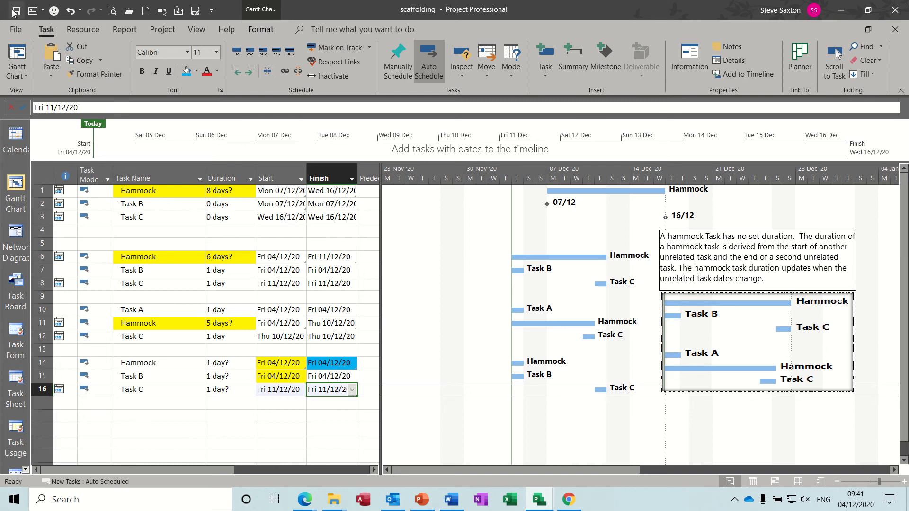
# Step: Close and reopen scaffolding from Recent, agreeing to re-establish links so the Hammock ends 11/12/20
pyautogui.click(16, 30)
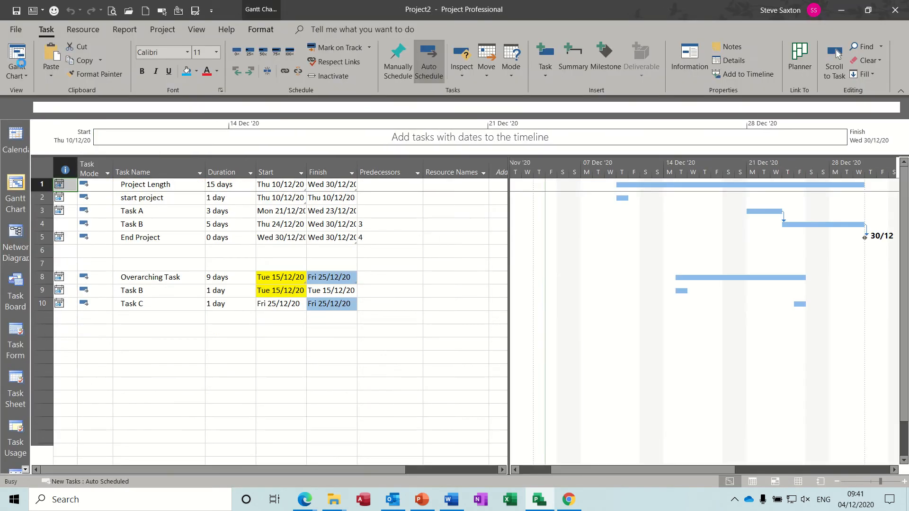
pyautogui.click(16, 30)
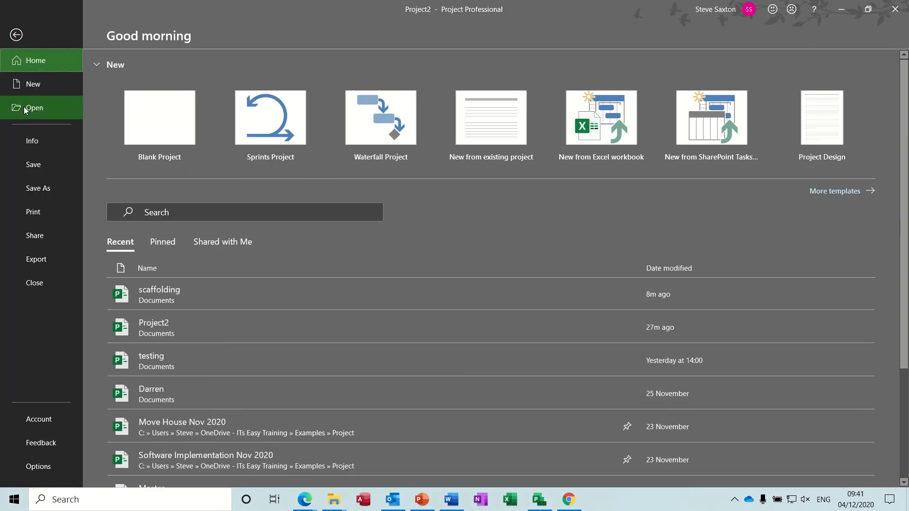
pyautogui.click(34, 108)
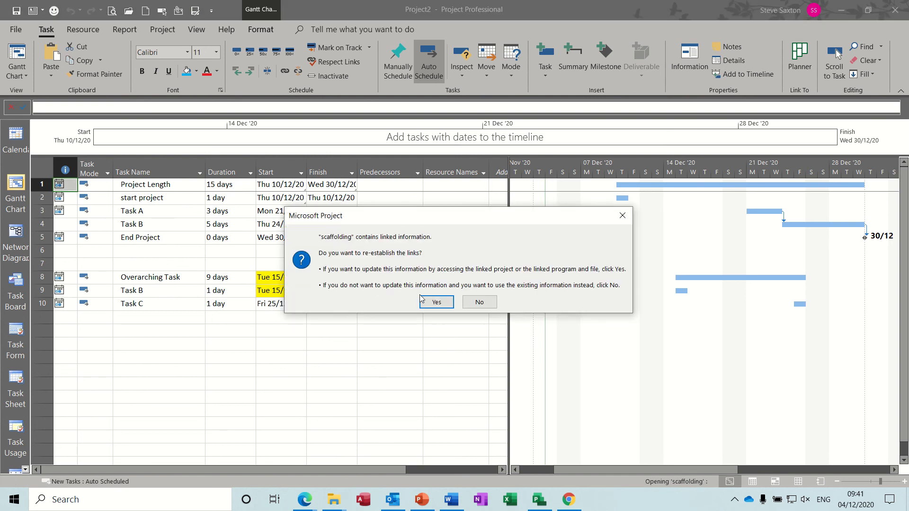
pyautogui.click(435, 301)
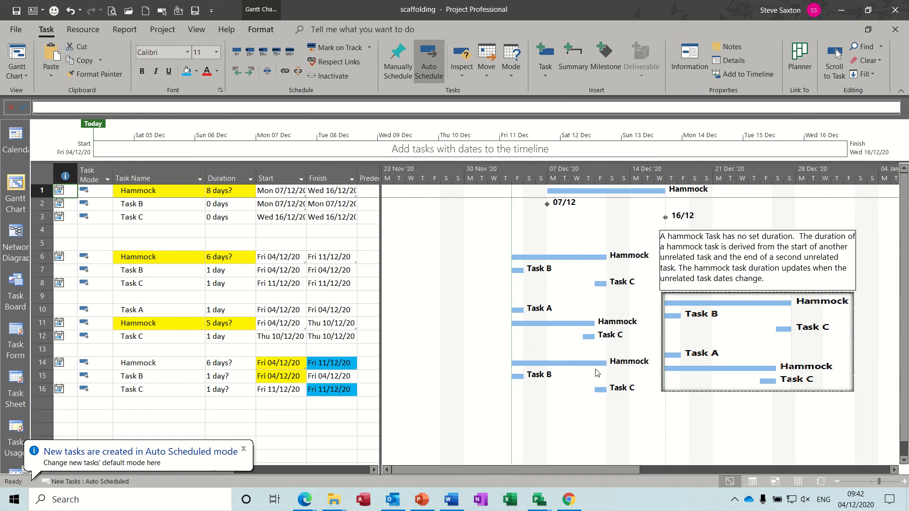
pyautogui.moveTo(601, 362)
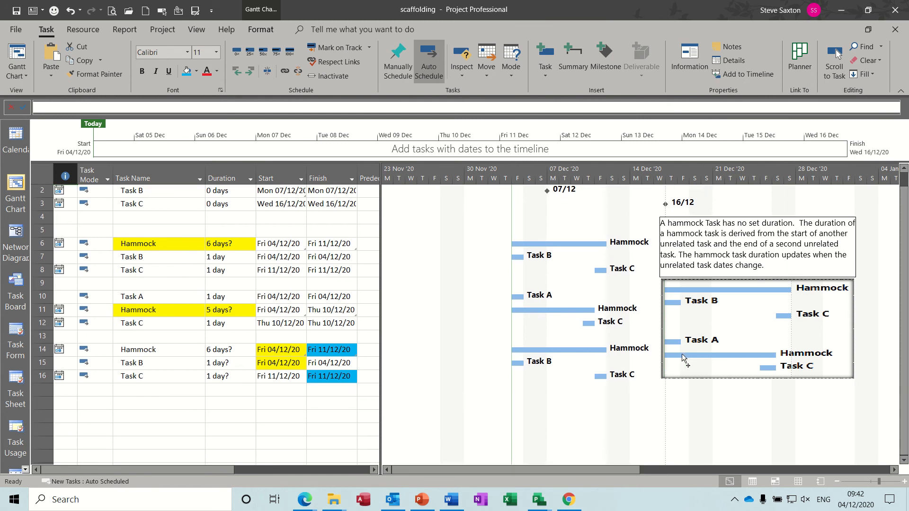
# Step: Enter Task A, hammock and Task B as new 1-day tasks below row 17
pyautogui.click(159, 402)
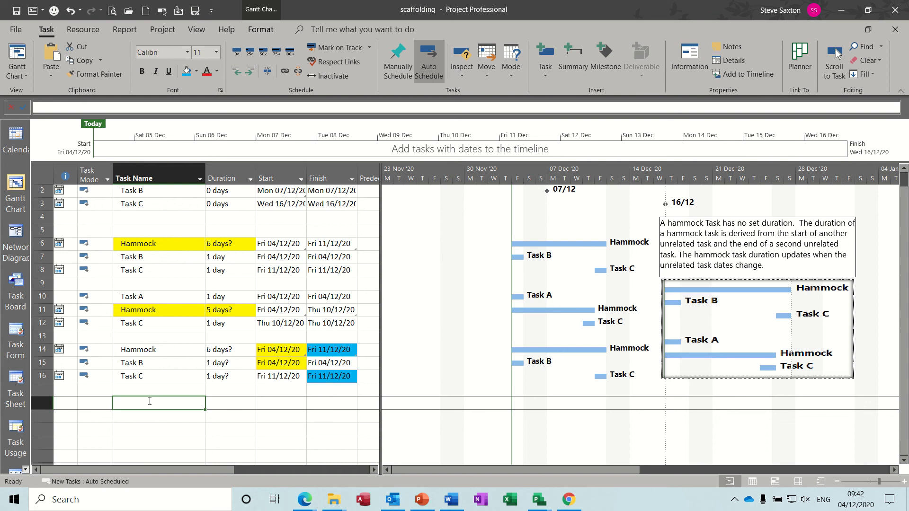
pyautogui.write('Task')
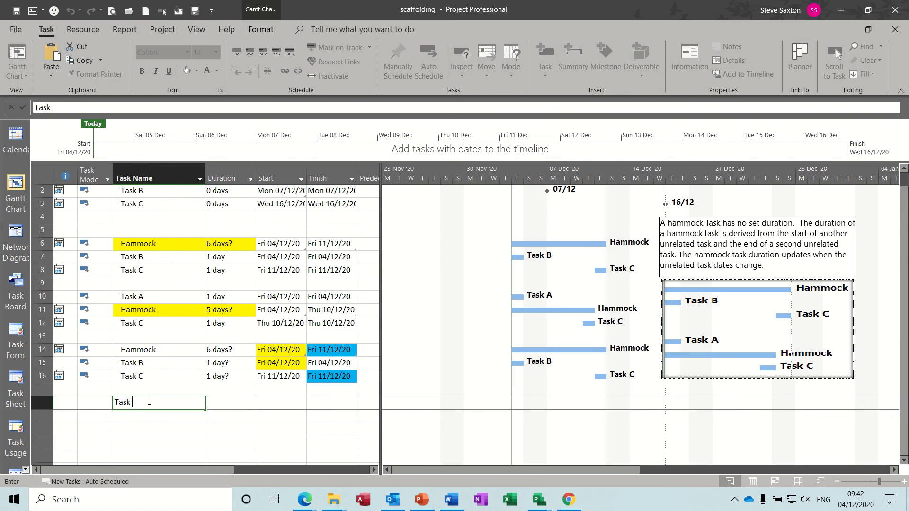
pyautogui.write('hammock')
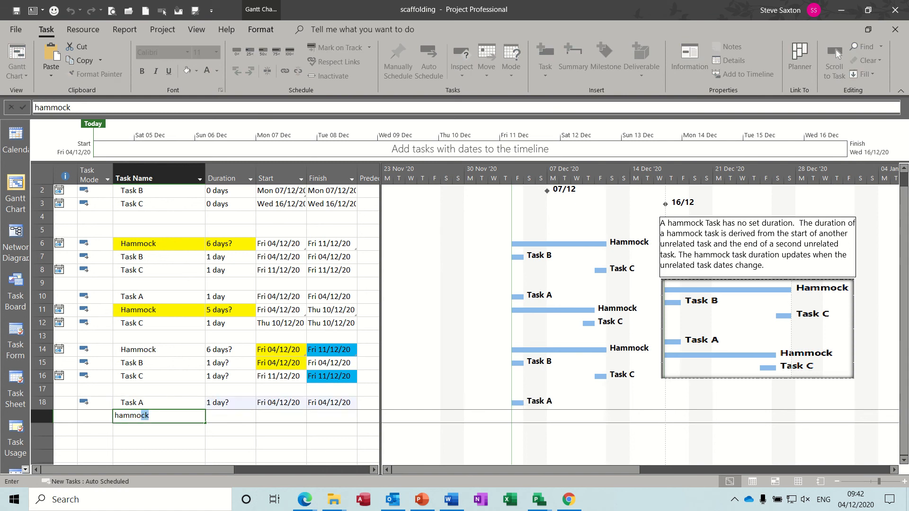
pyautogui.press('enter')
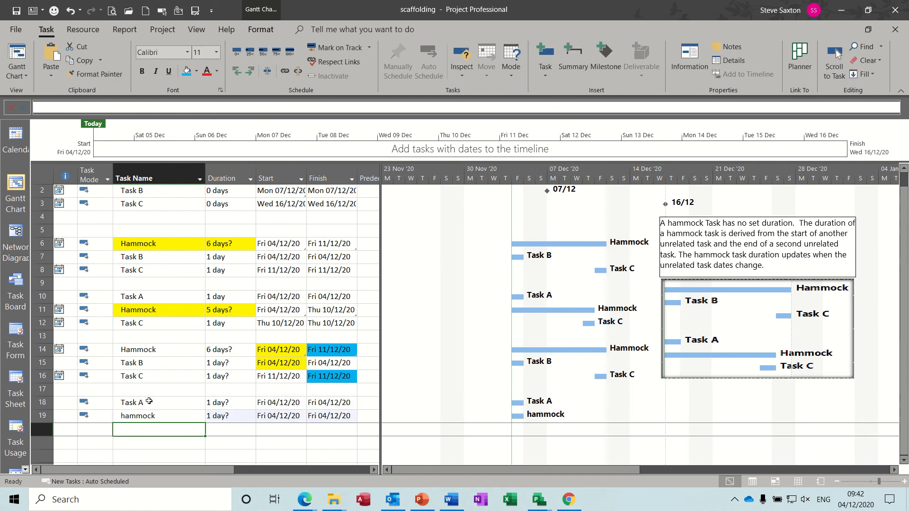
pyautogui.write('Task B')
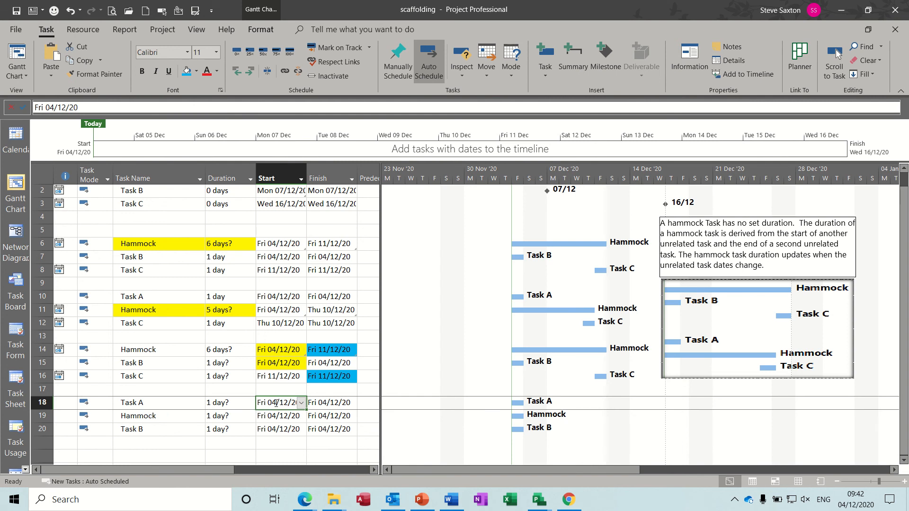
# Step: Paste Task A's start date into the new Hammock's Start cell as a live Paste Link
pyautogui.click(278, 416)
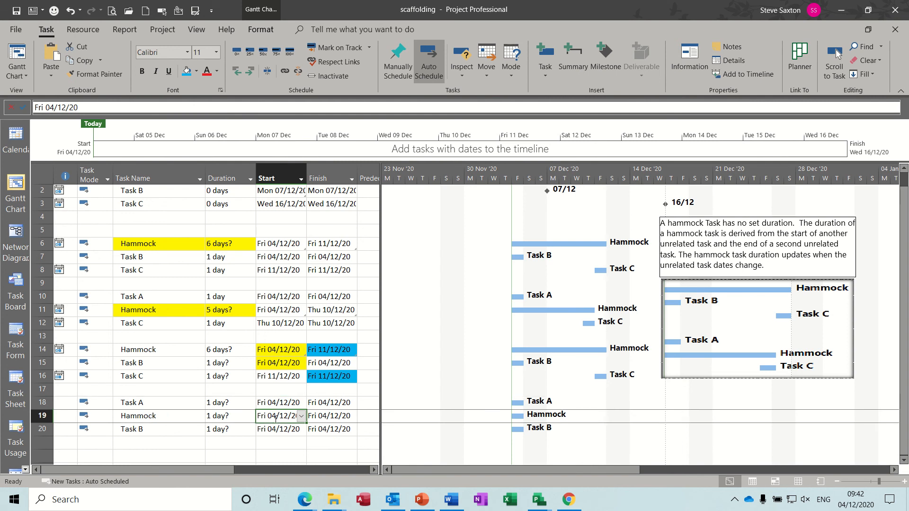
pyautogui.click(50, 58)
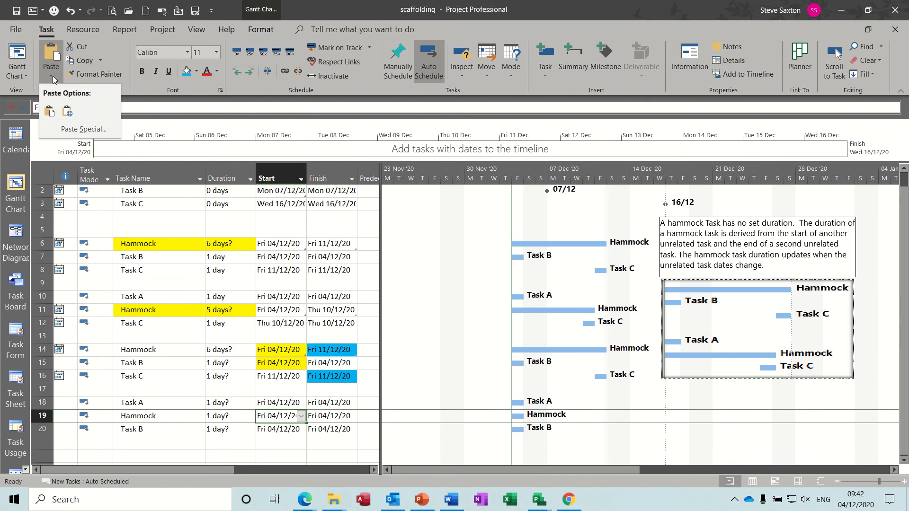
pyautogui.click(84, 128)
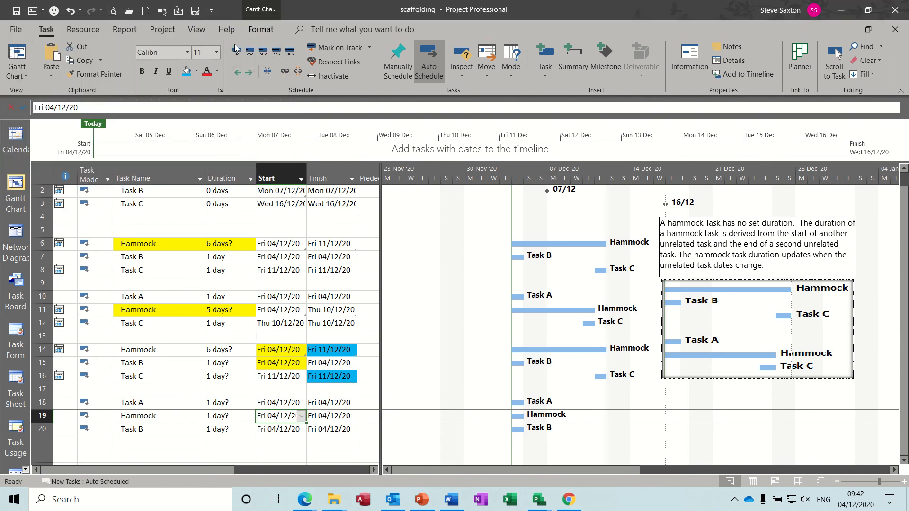
pyautogui.click(279, 402)
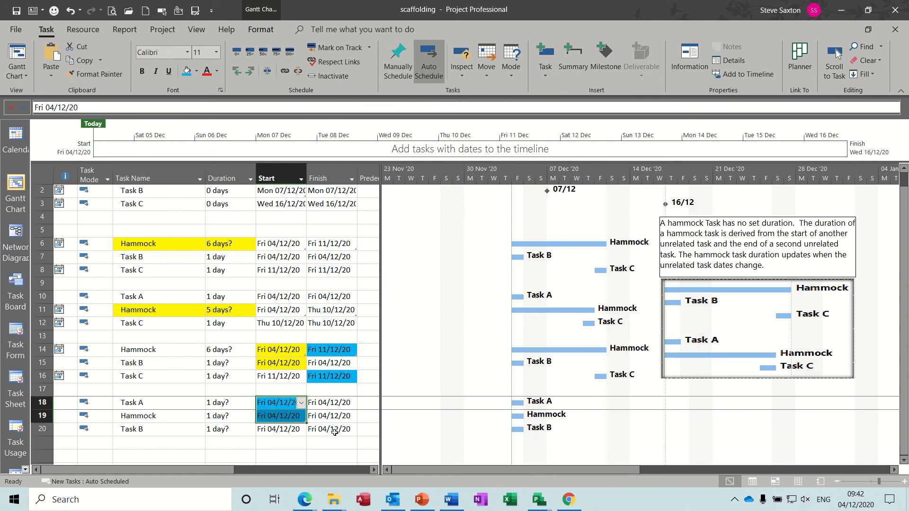
# Step: Paste Task B's finish date into the Hammock's Finish cell as a link, shading the linked cells
pyautogui.click(330, 429)
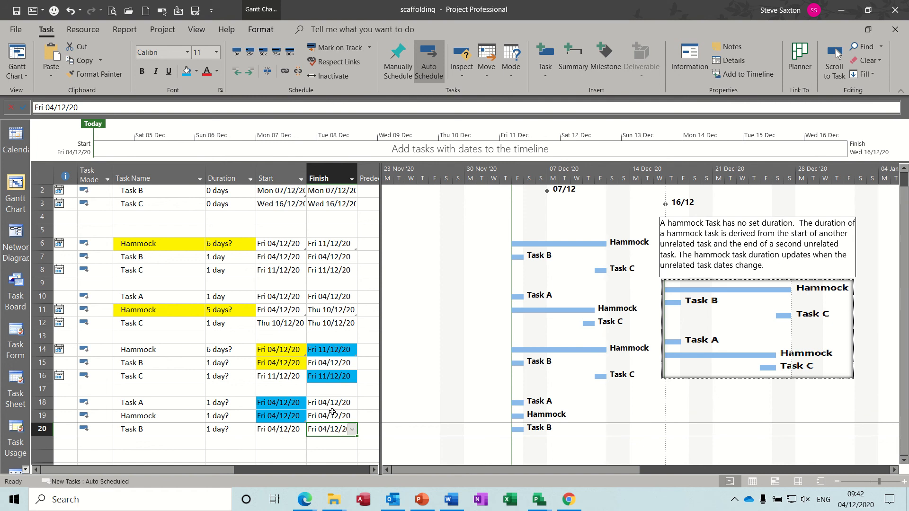
pyautogui.moveTo(329, 439)
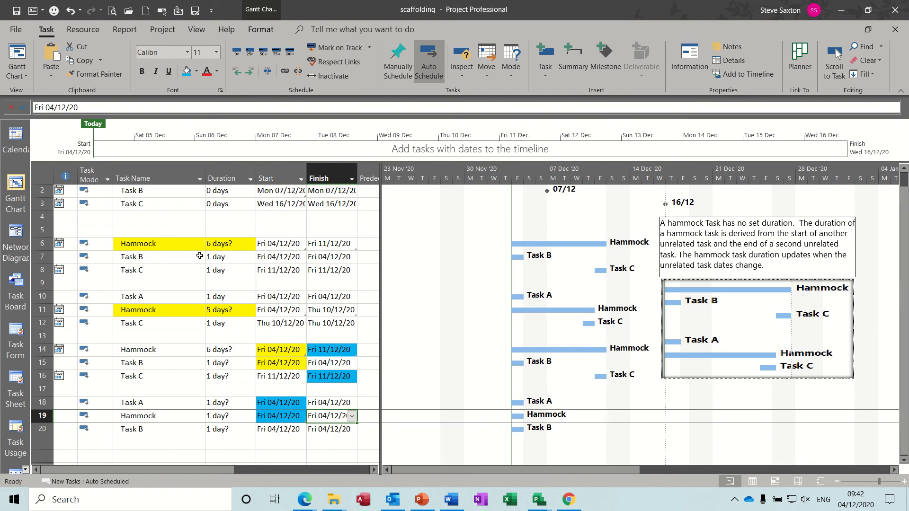
pyautogui.click(50, 74)
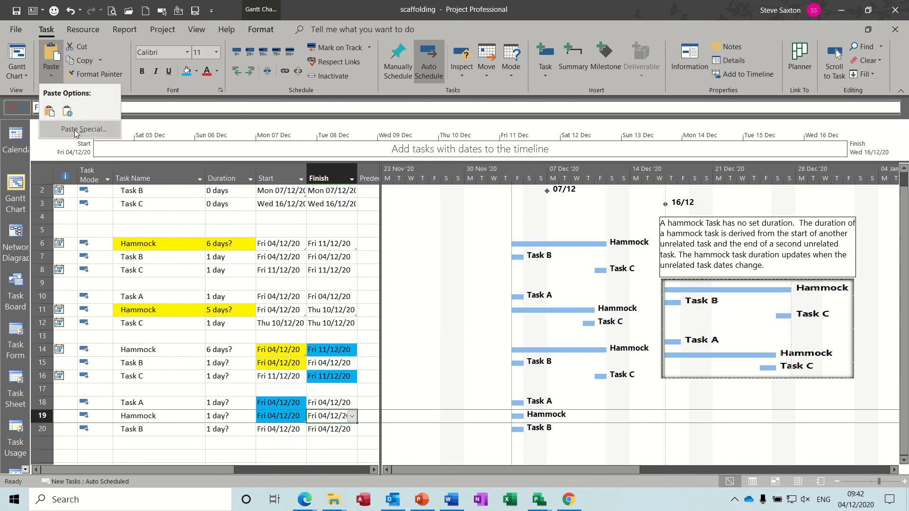
pyautogui.click(83, 129)
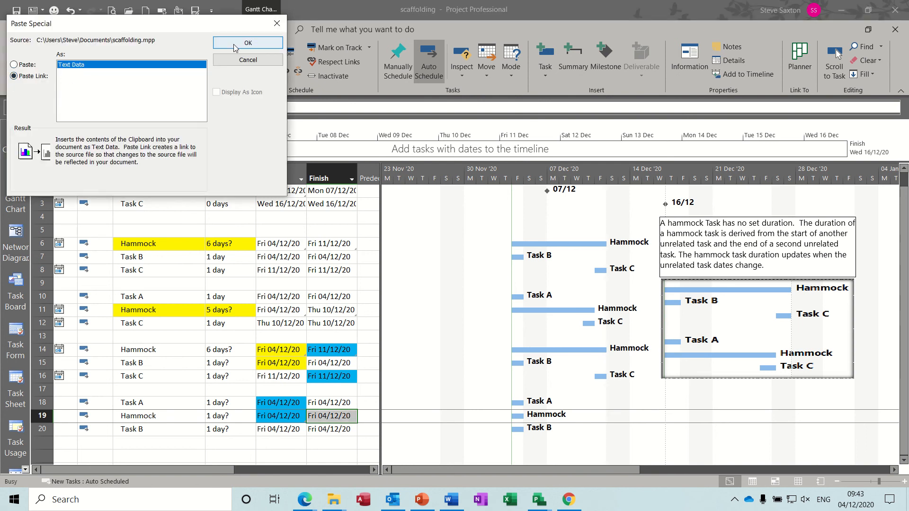
pyautogui.click(247, 43)
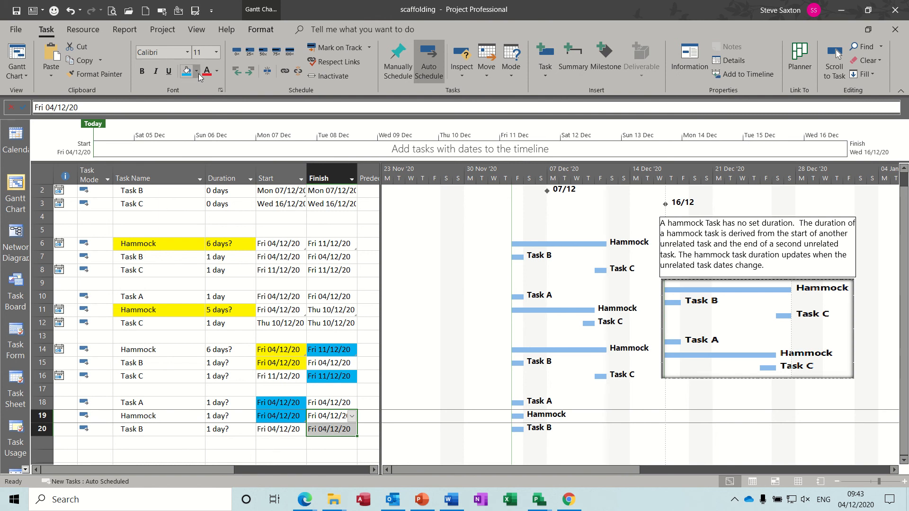
pyautogui.click(196, 71)
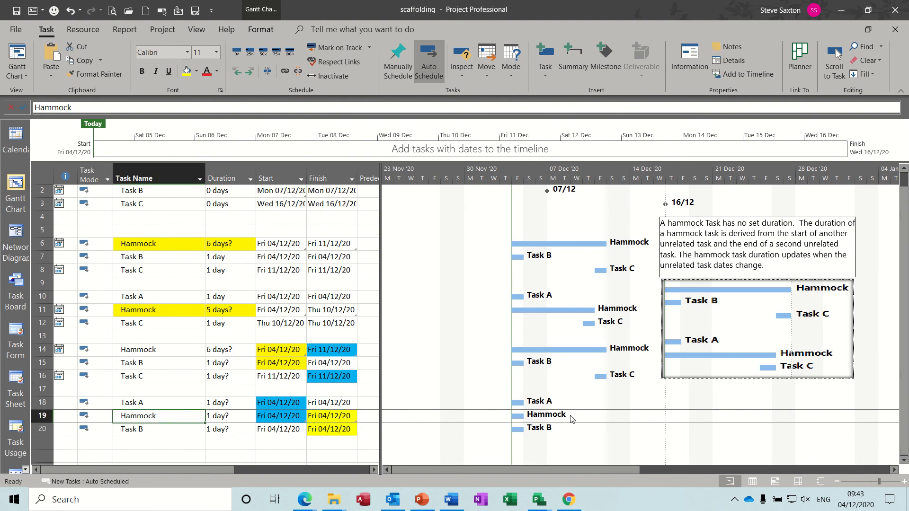
pyautogui.moveTo(504, 397)
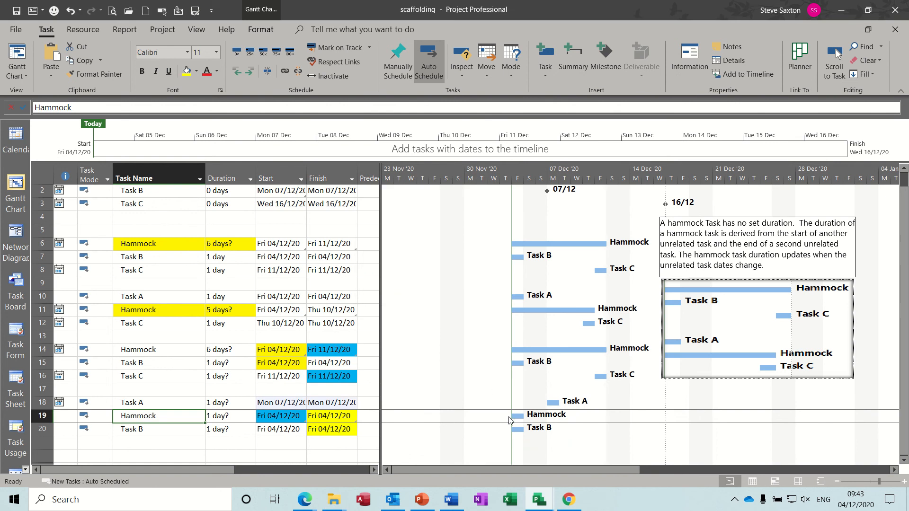
pyautogui.moveTo(516, 428)
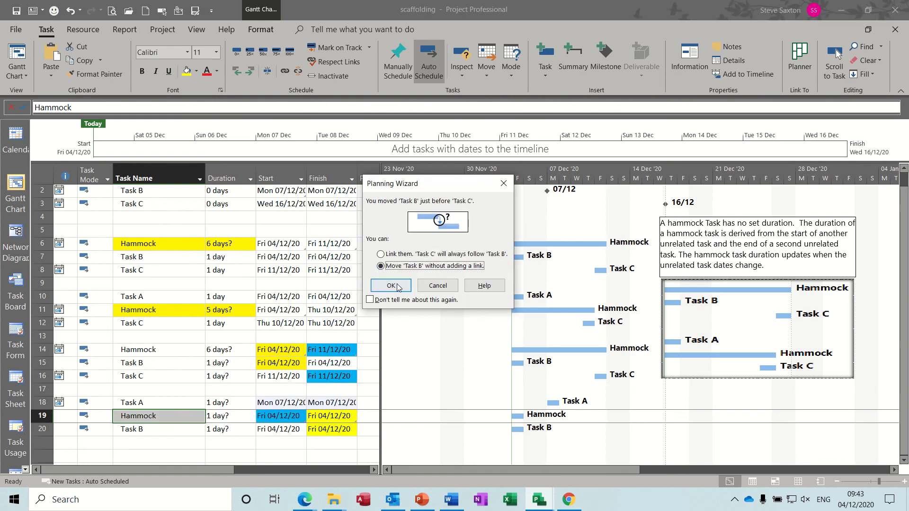
# Step: Confirm moving Task B to 15/12 without adding a link in the Planning Wizard
pyautogui.click(390, 285)
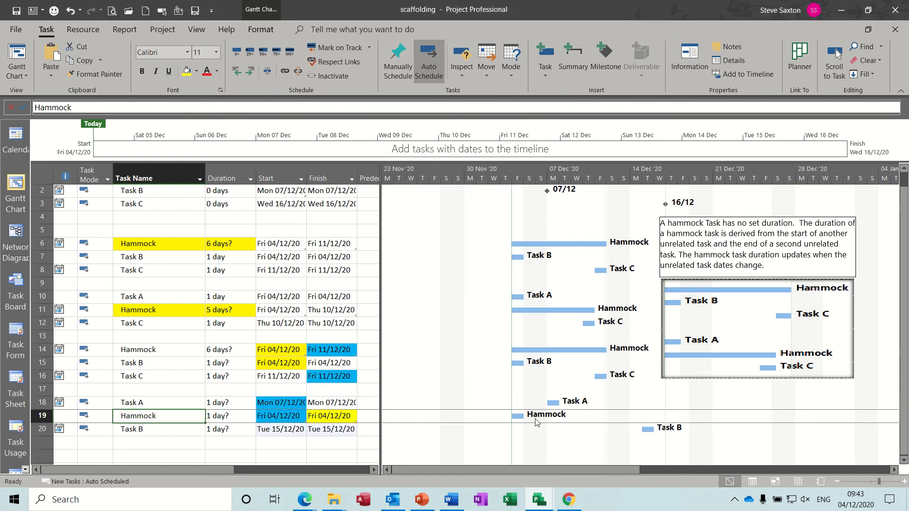
pyautogui.moveTo(613, 420)
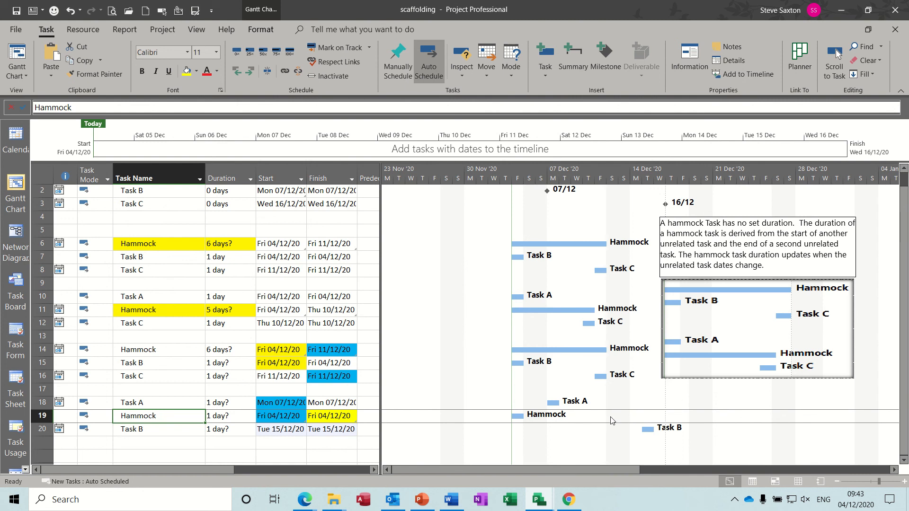
pyautogui.moveTo(108, 100)
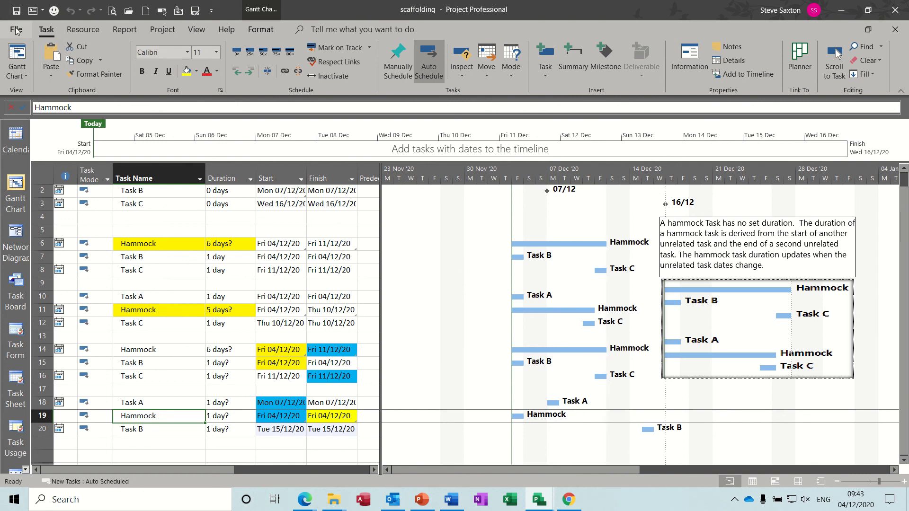
# Step: Close and reopen scaffolding.mpp so the Hammock refreshes to 07/12–15/12 over 7 days
pyautogui.click(16, 30)
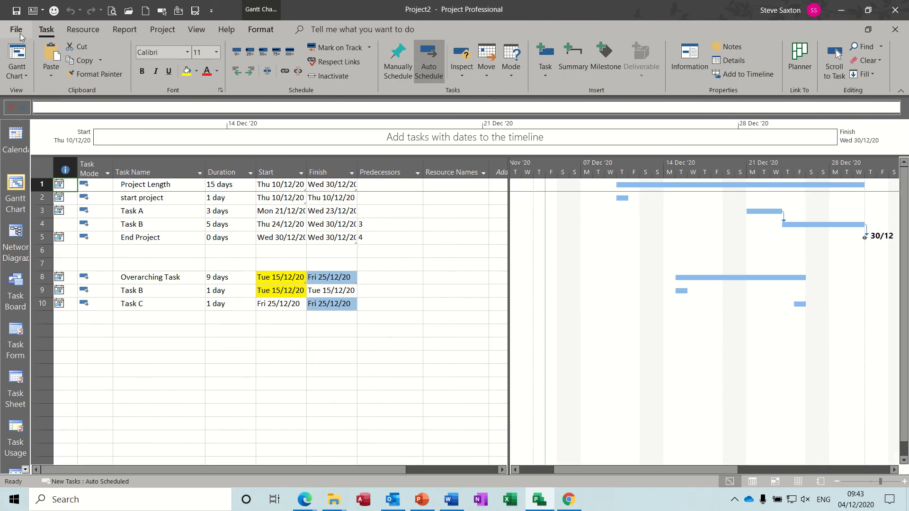
pyautogui.click(16, 30)
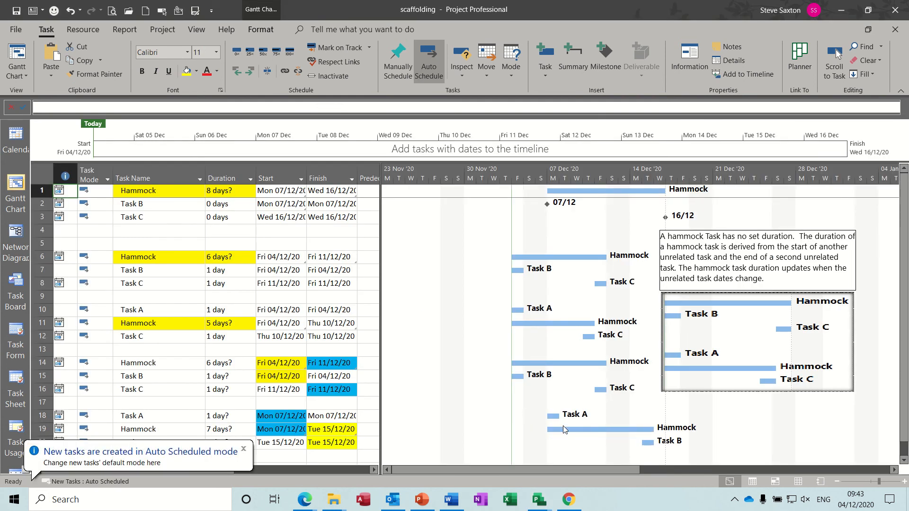
pyautogui.moveTo(760, 382)
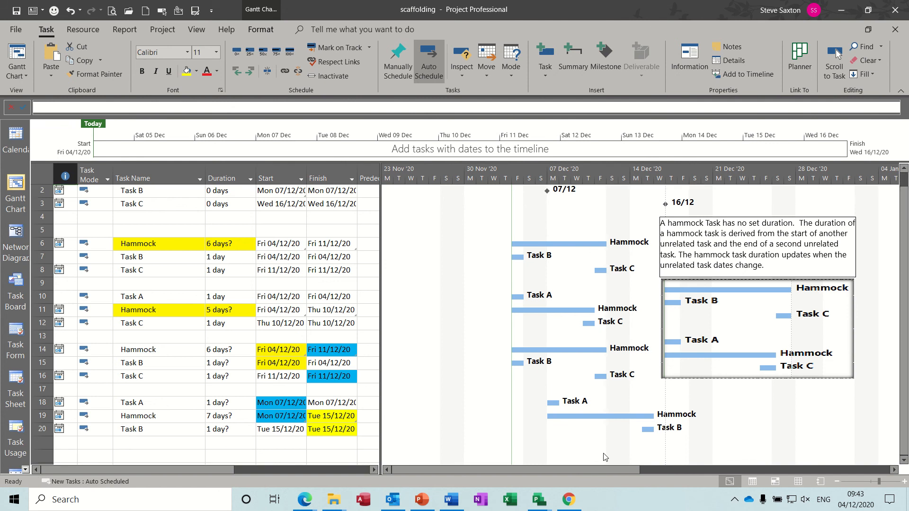
pyautogui.moveTo(560, 425)
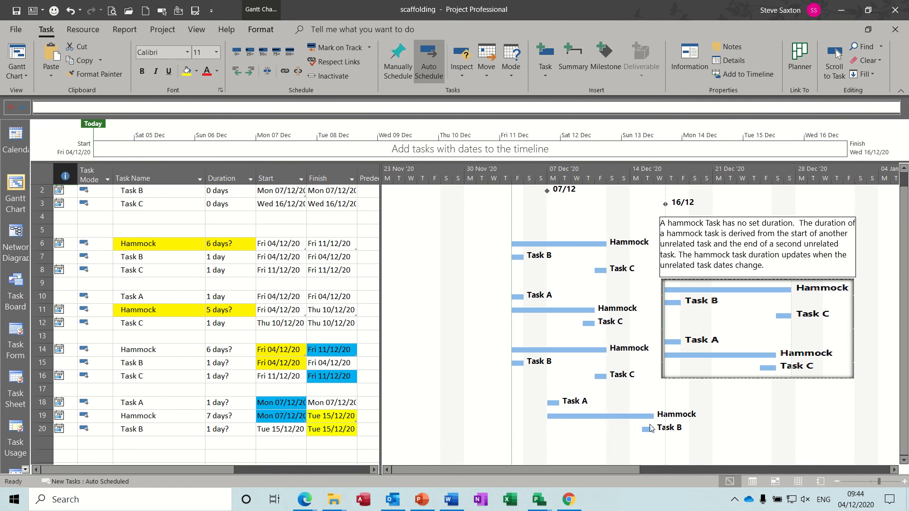
pyautogui.moveTo(544, 417)
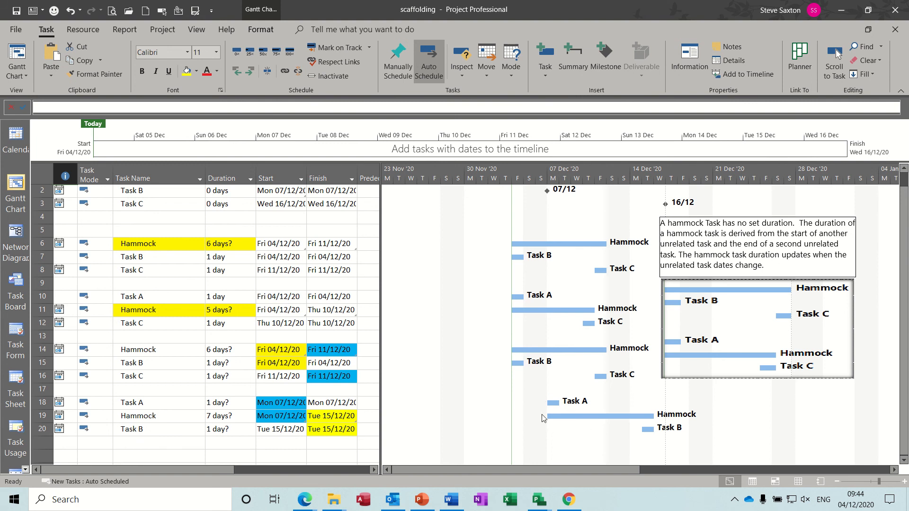